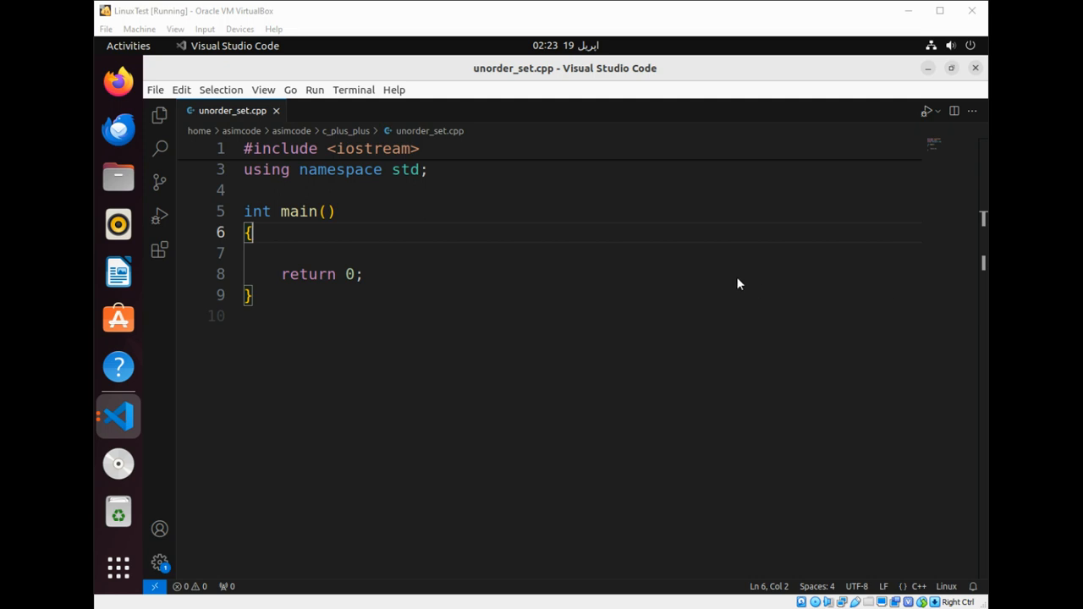
pyautogui.moveTo(383, 311)
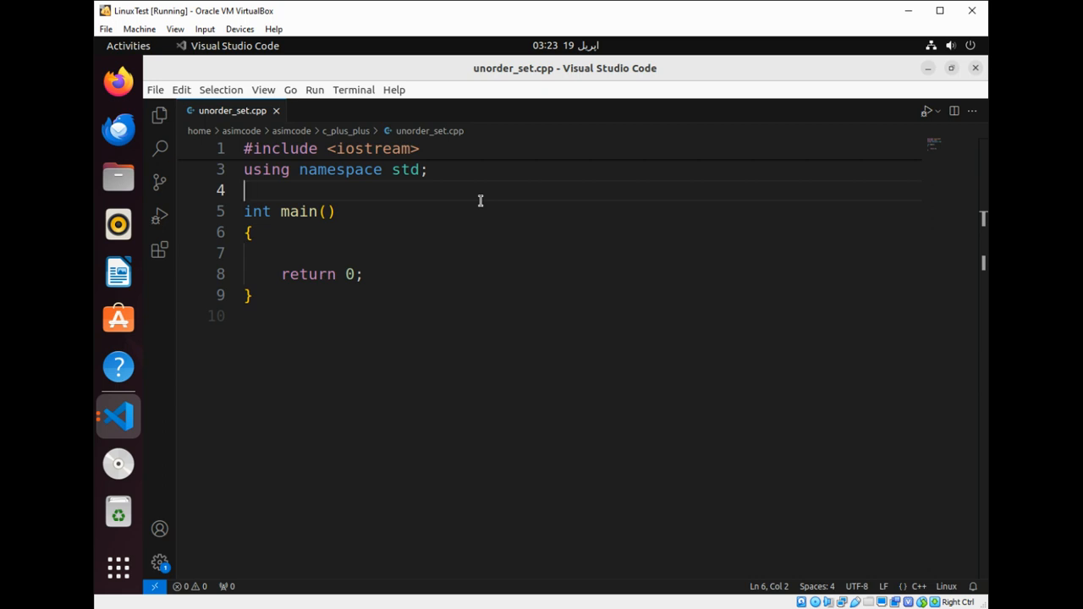
# - Add an #include <set> line under iostream and change it to <unordered_set>
pyautogui.write('#include <set>')
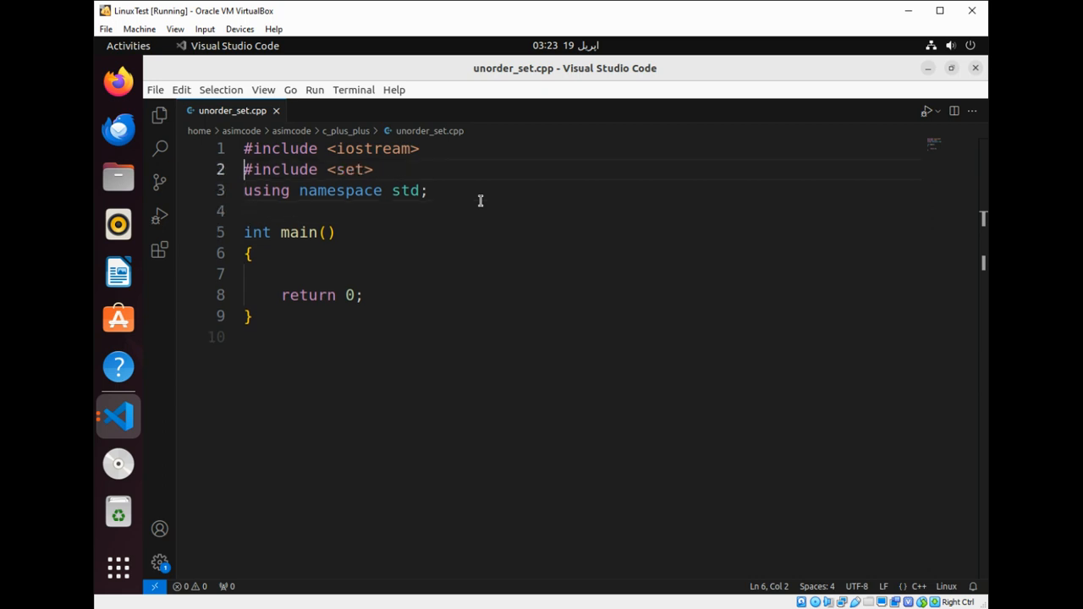
pyautogui.click(332, 169)
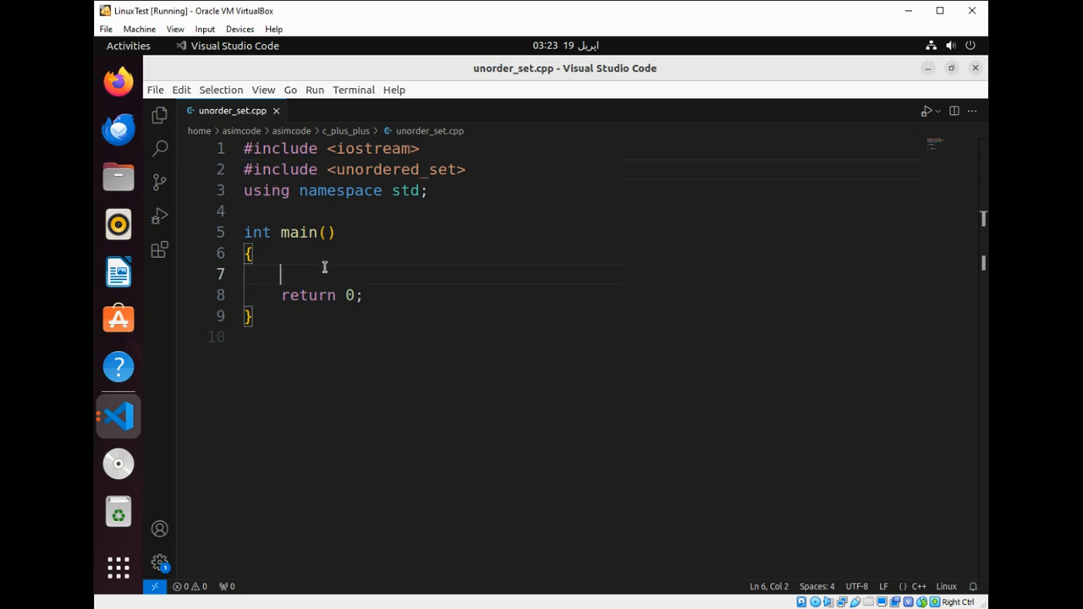
# - Declare unordered_set<int> us = {}; inside main
pyautogui.write('un')
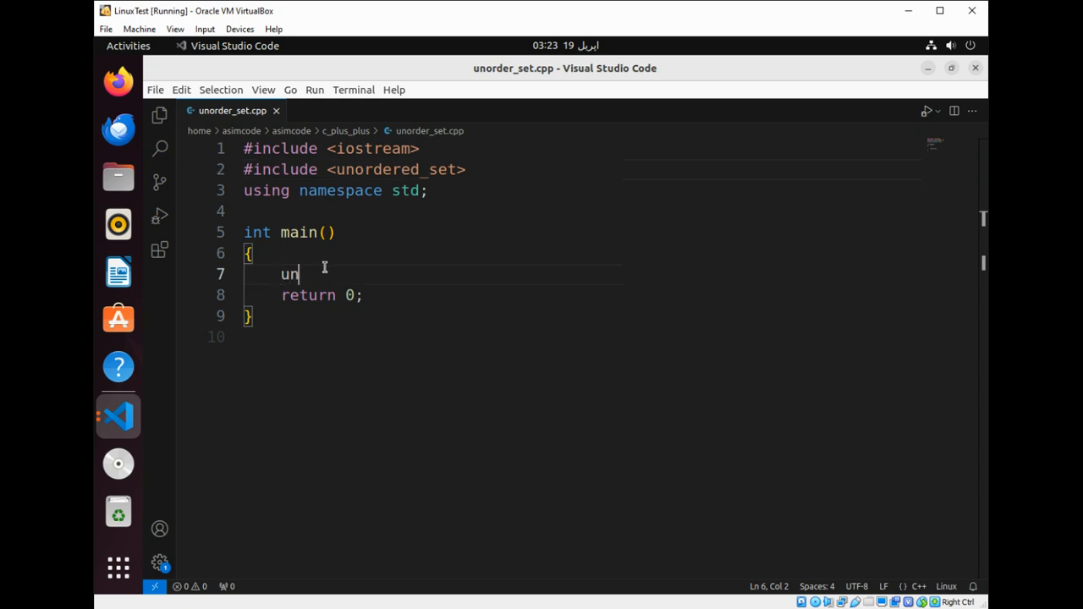
pyautogui.write('ord')
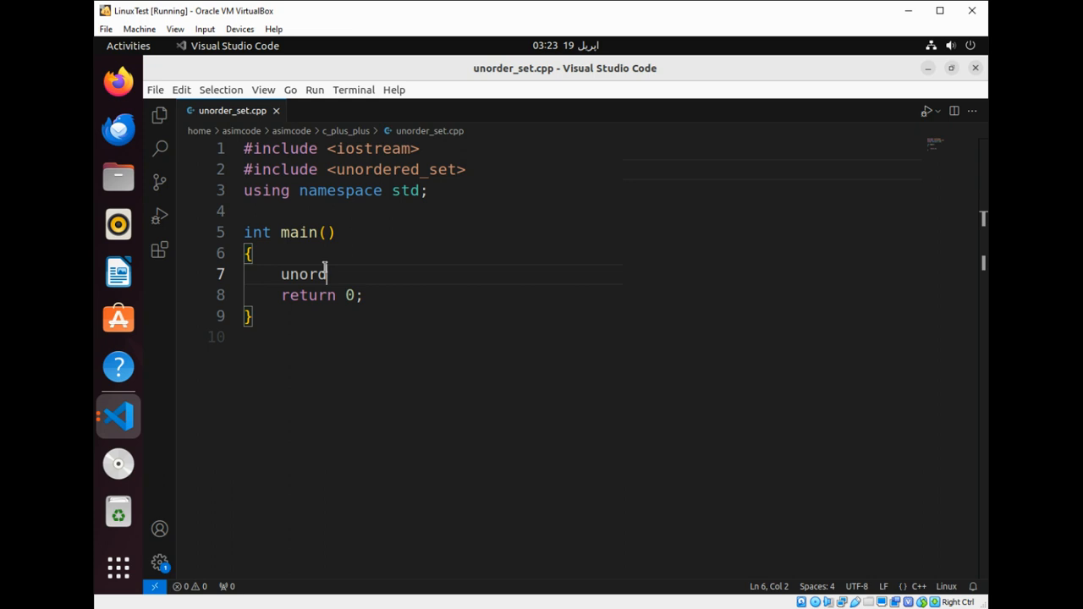
pyautogui.write('ered')
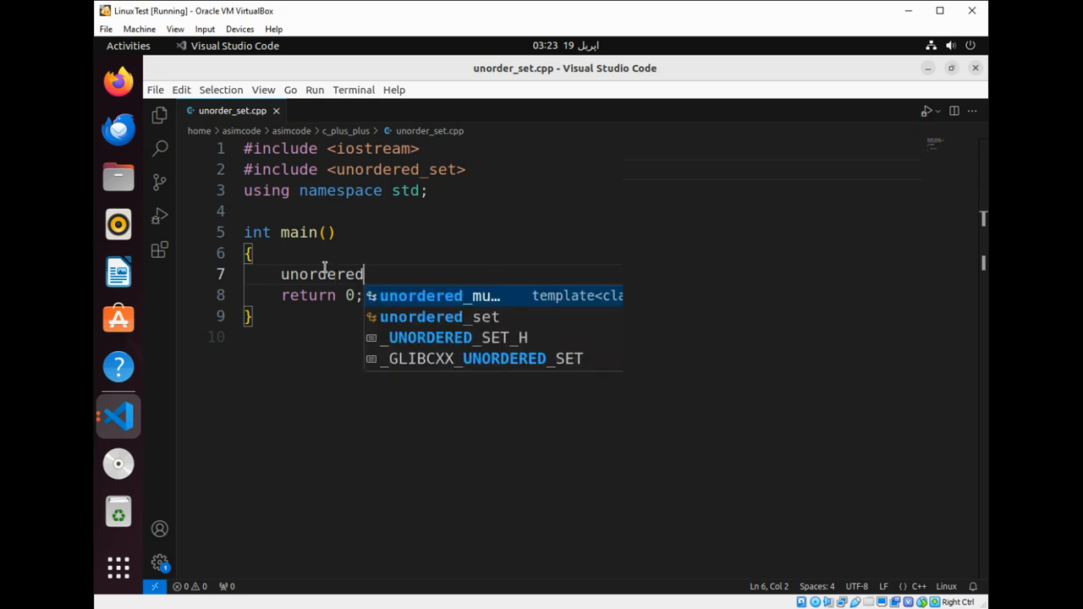
pyautogui.write('_set')
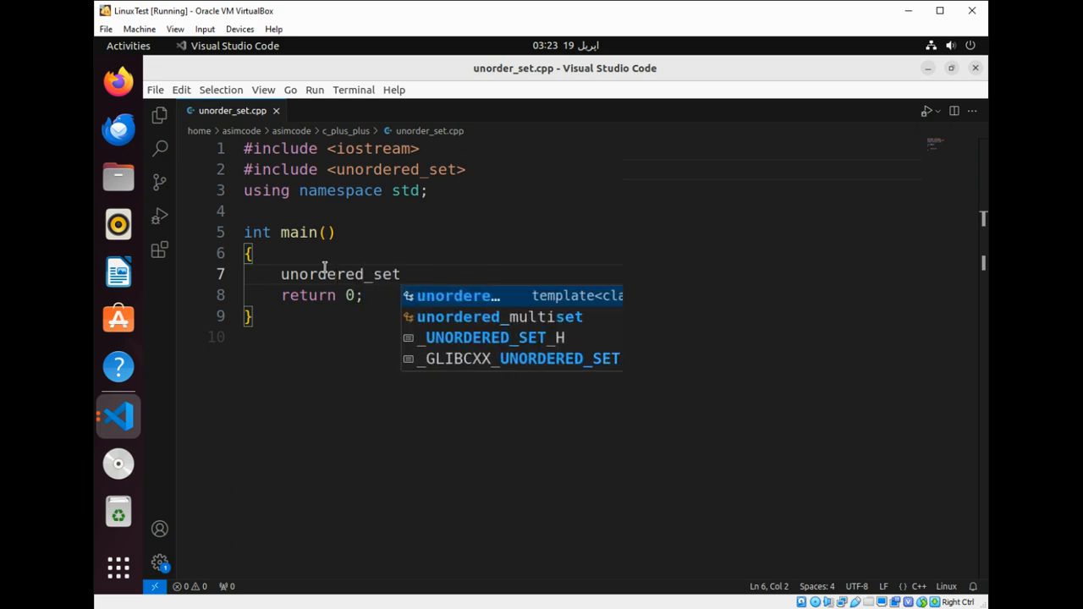
pyautogui.write('<int>')
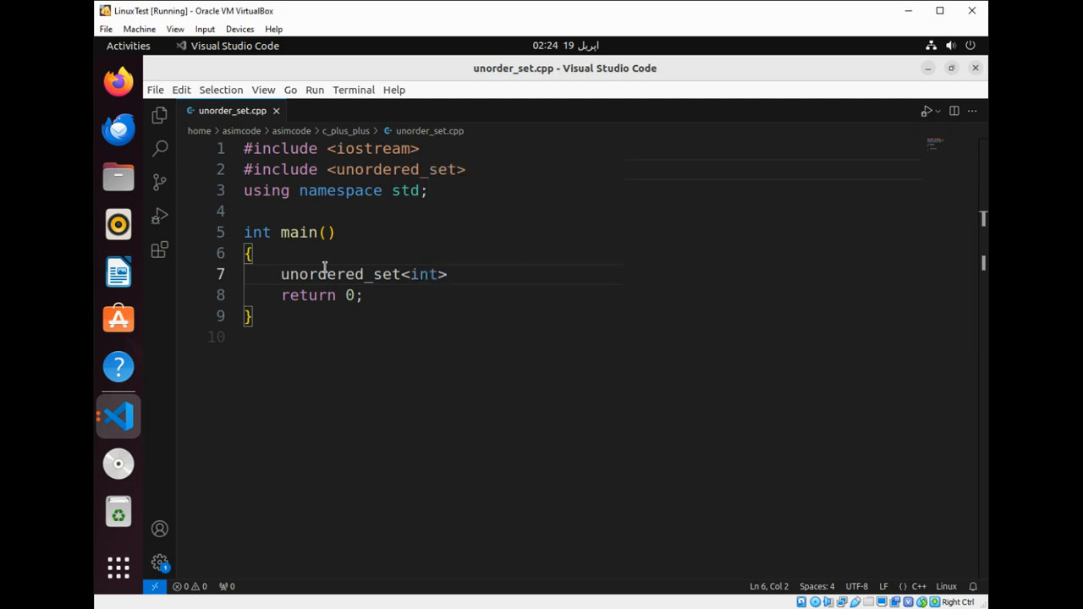
pyautogui.write('u')
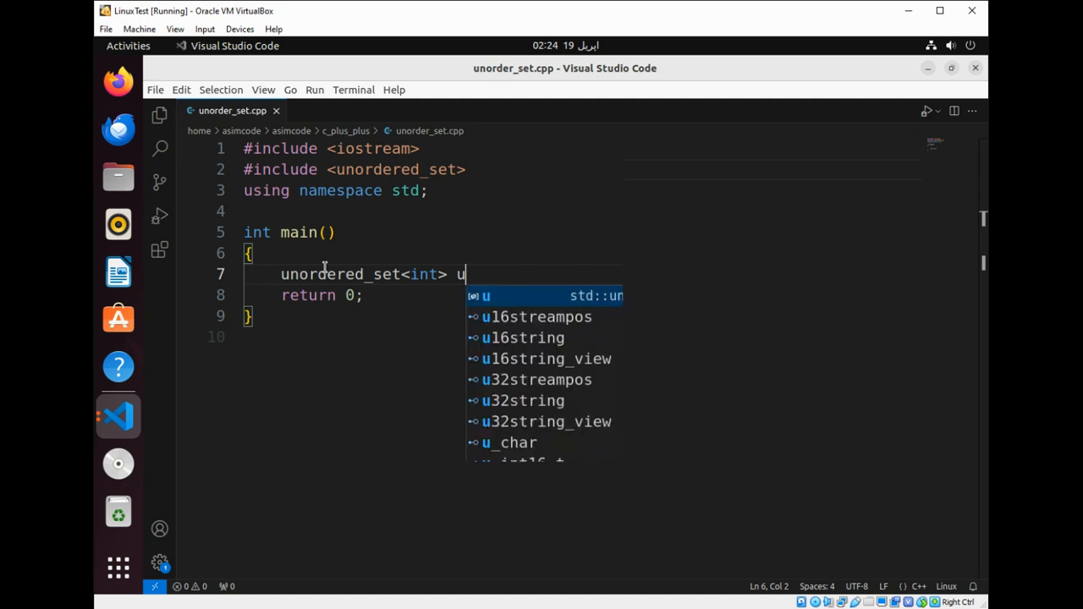
pyautogui.write('s =')
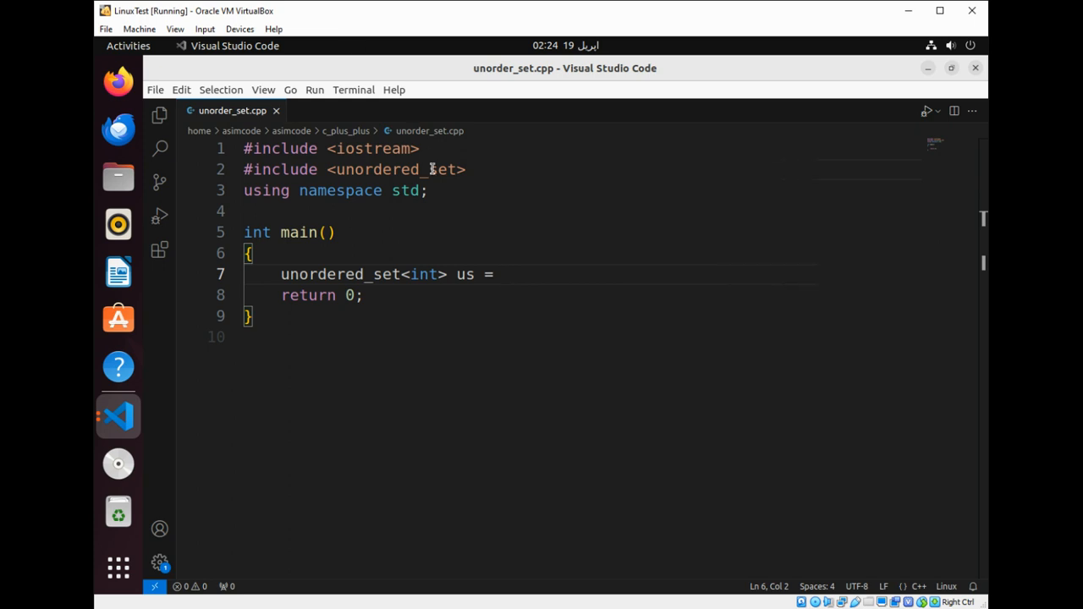
pyautogui.write('{}')
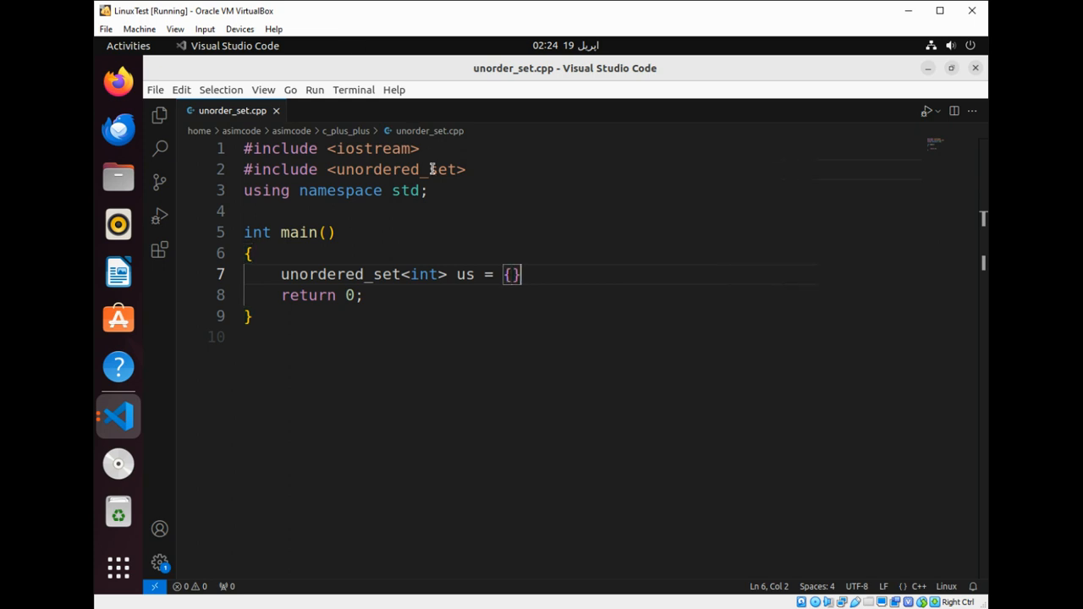
pyautogui.write(';')
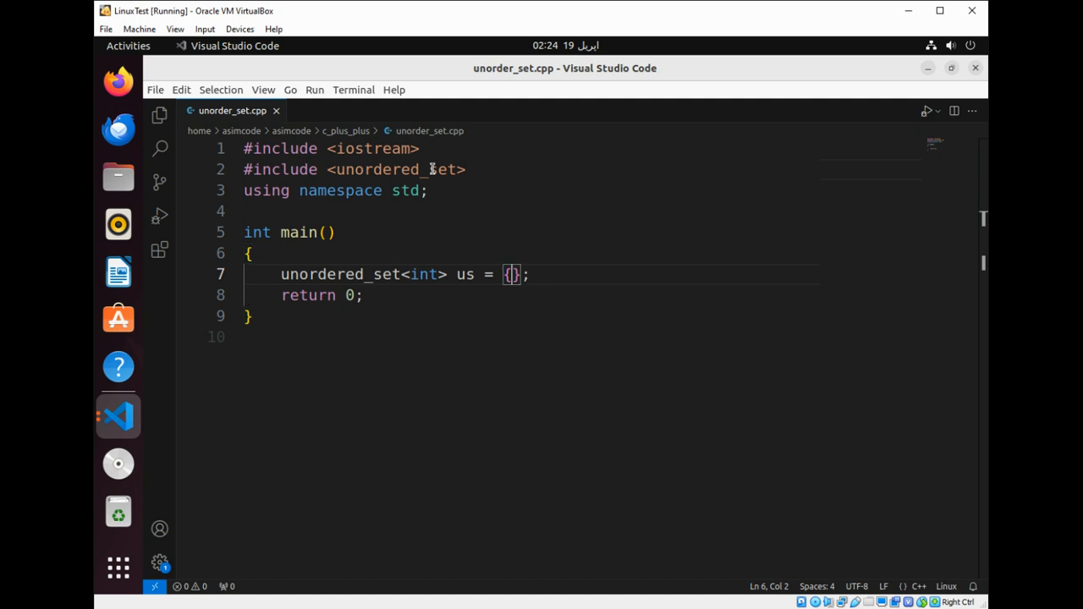
# - Fill the initialiser with the values 5, 4, -2, 9 and 8
pyautogui.write('5,4')
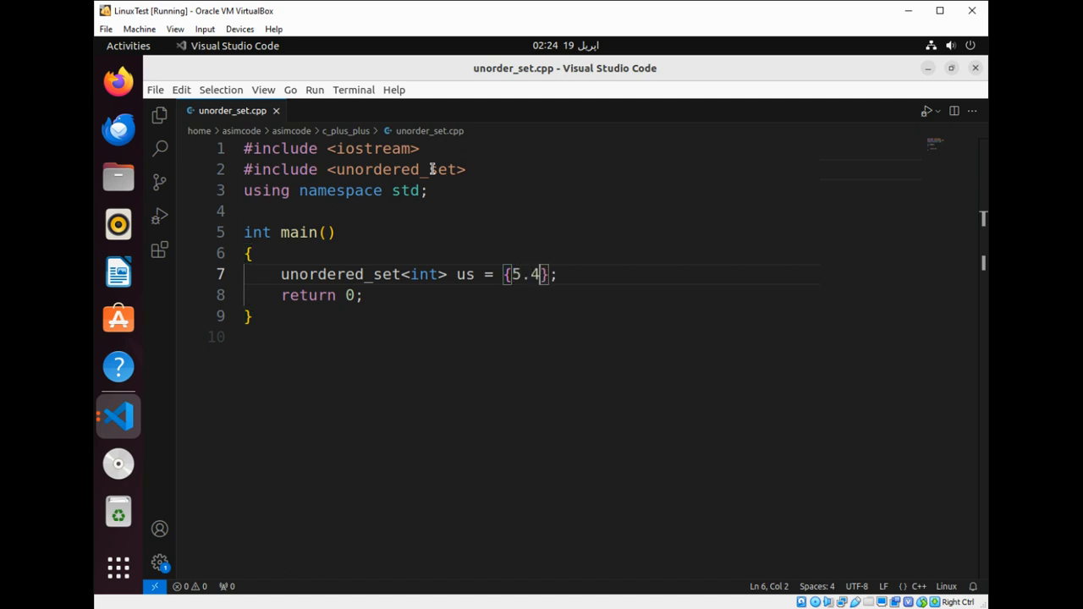
pyautogui.write(',-2.9')
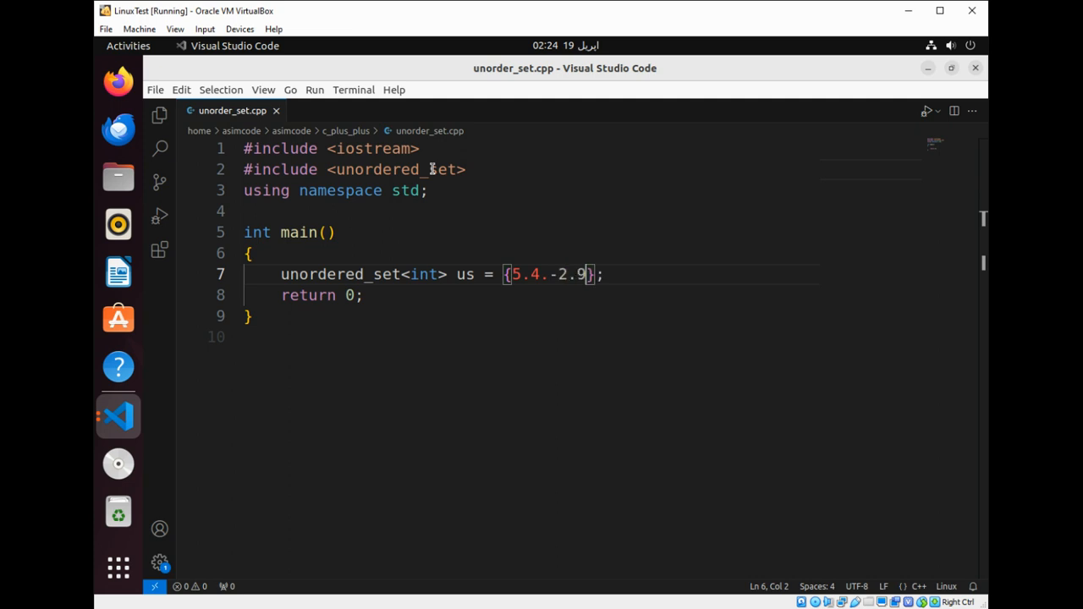
pyautogui.write('8')
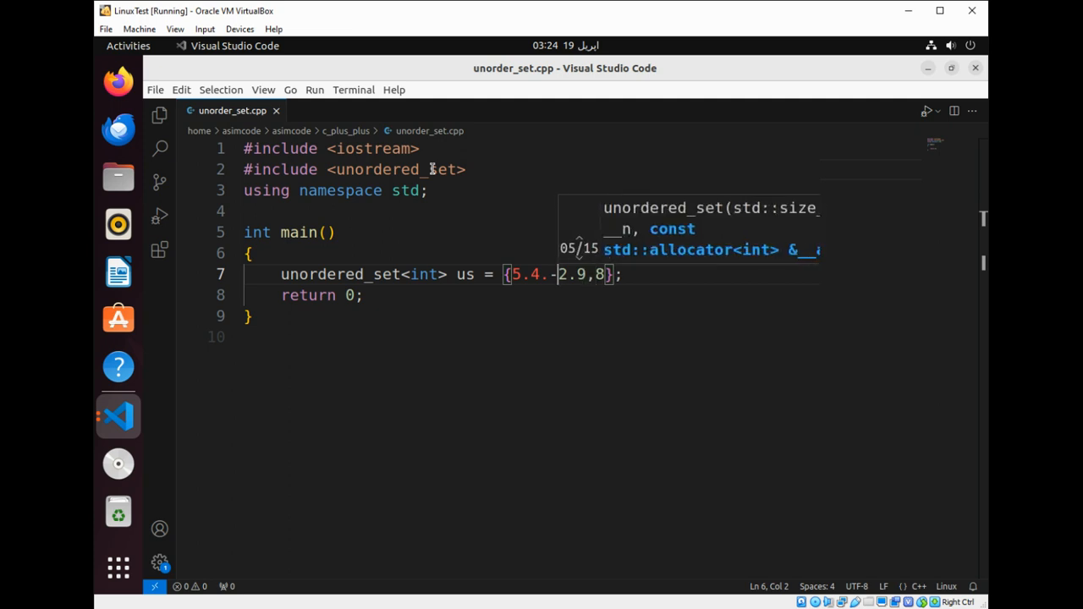
pyautogui.write(',')
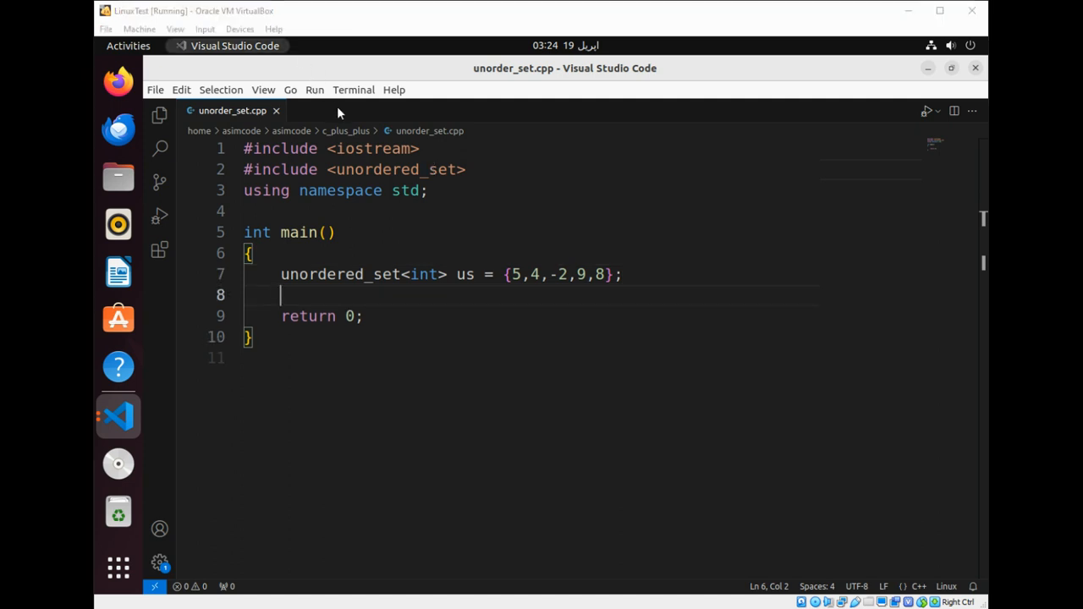
pyautogui.moveTo(297, 402)
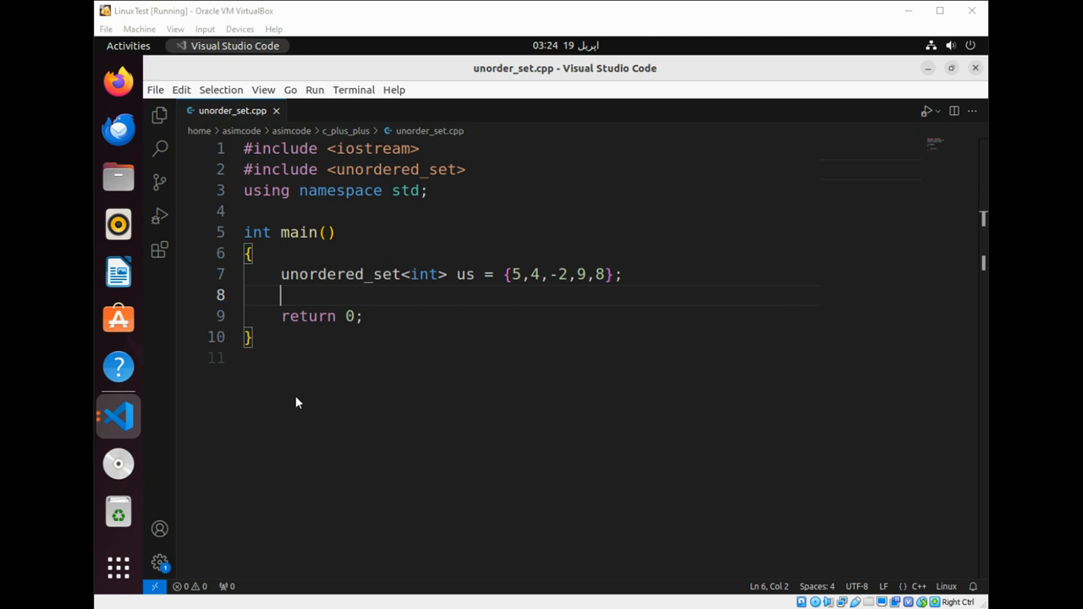
pyautogui.moveTo(203, 491)
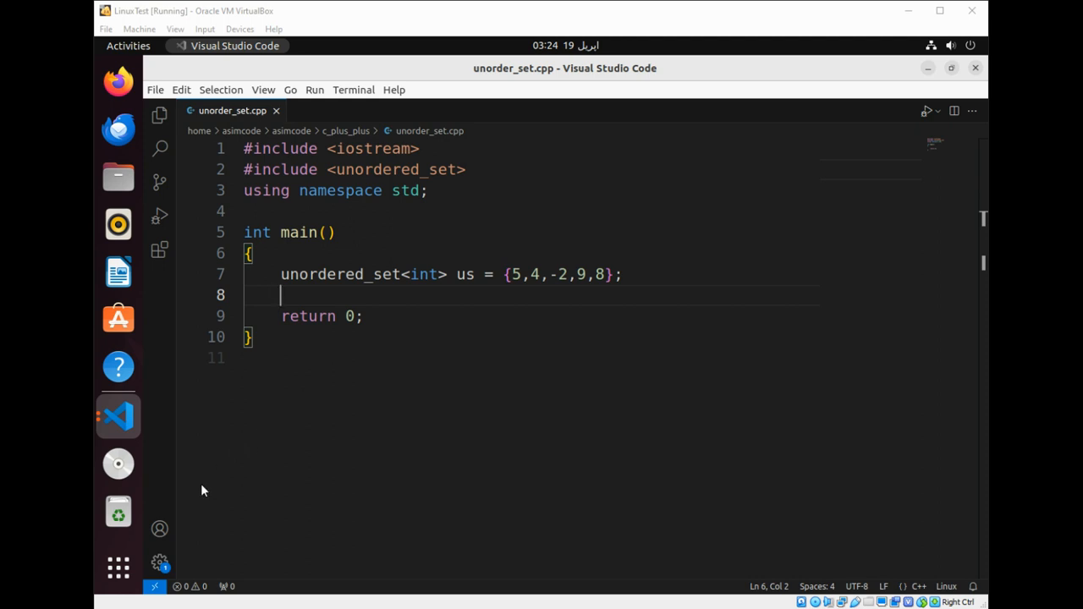
pyautogui.moveTo(263, 442)
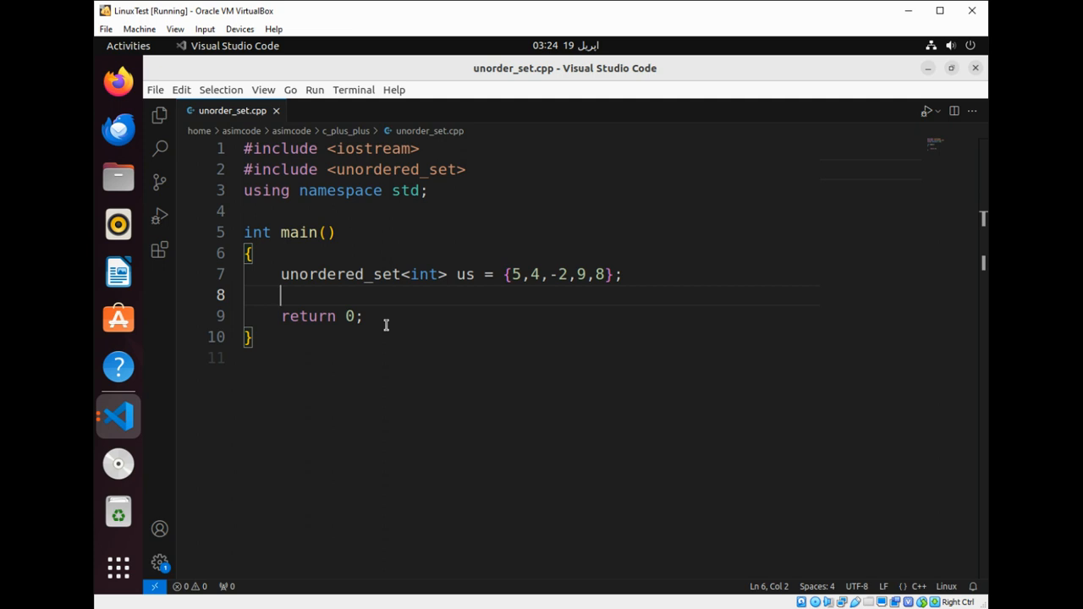
# - Write a range-for loop over us printing each element with cout, then close the old output
pyautogui.write('for(')
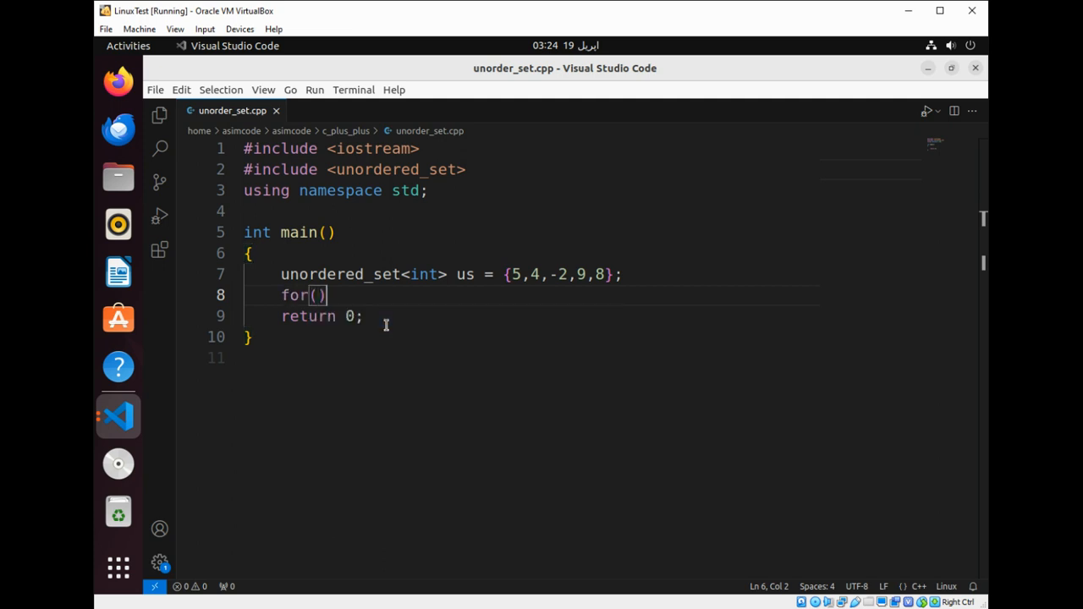
pyautogui.write('{')
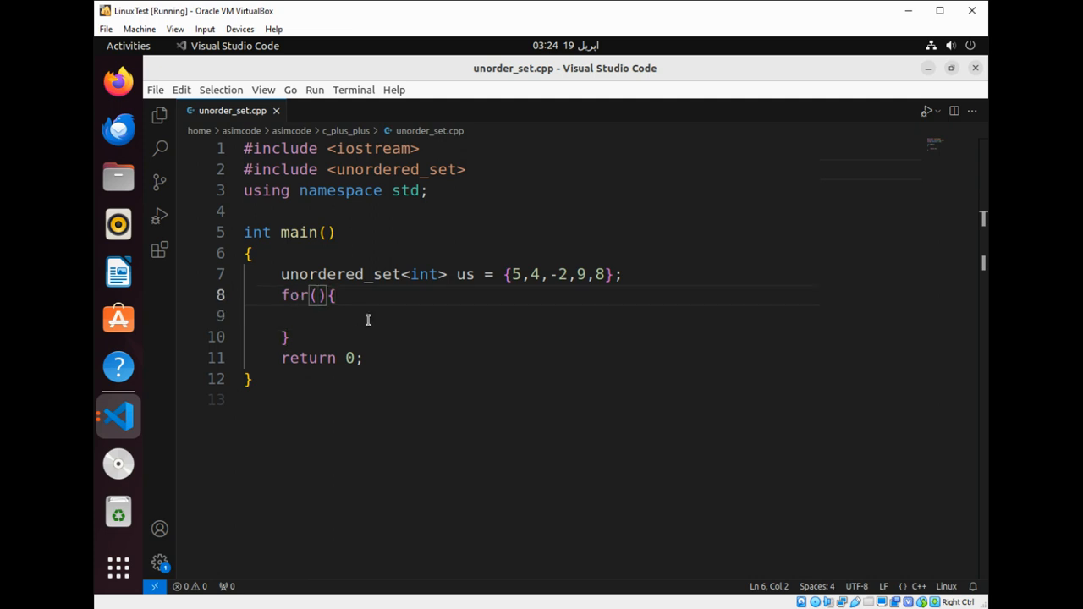
pyautogui.write('auto e')
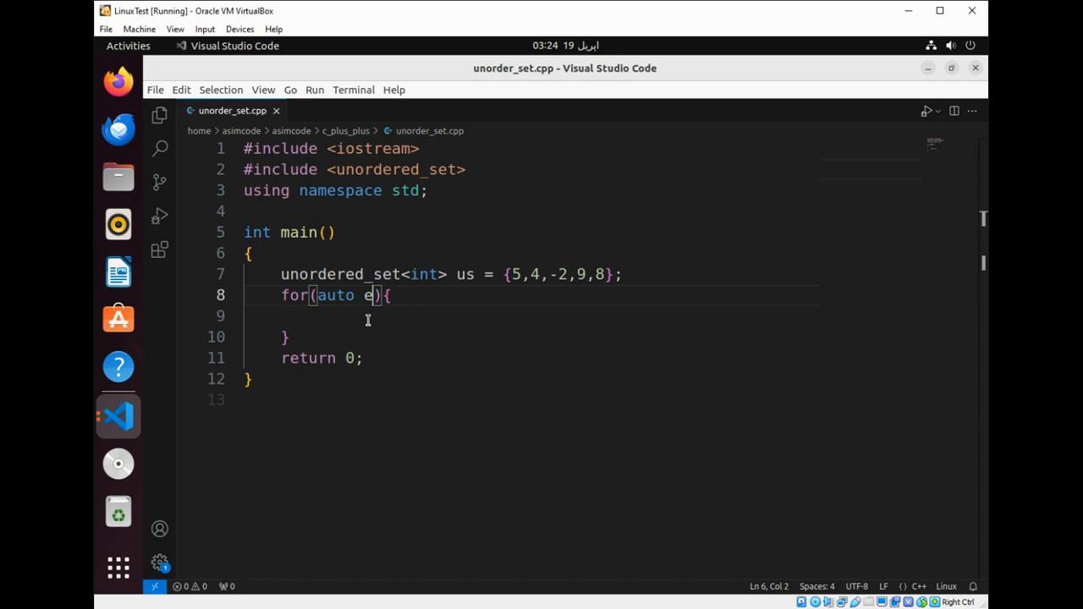
pyautogui.write(':')
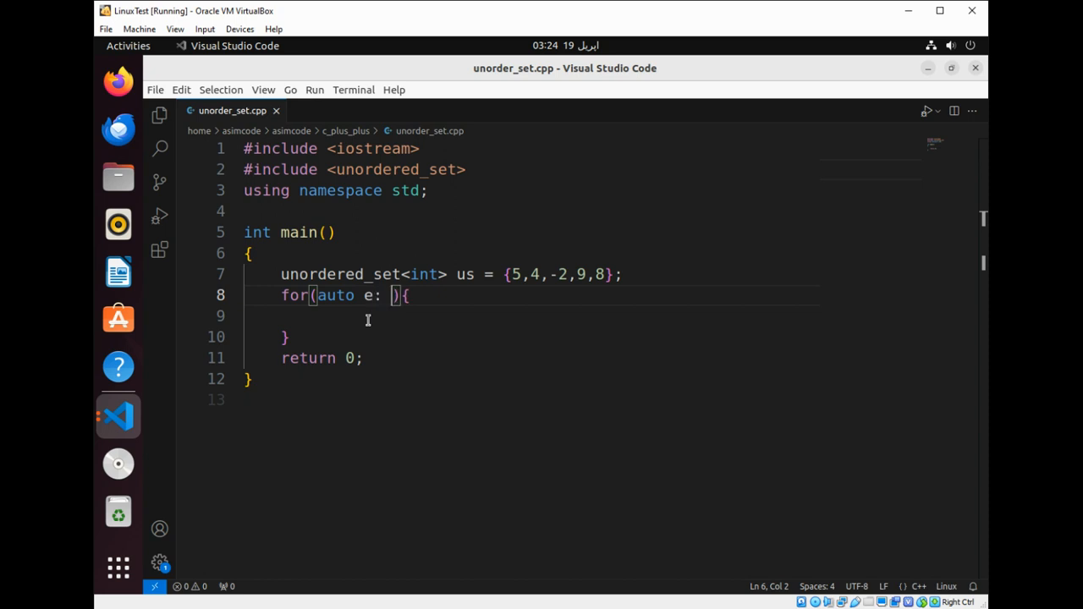
pyautogui.write('us')
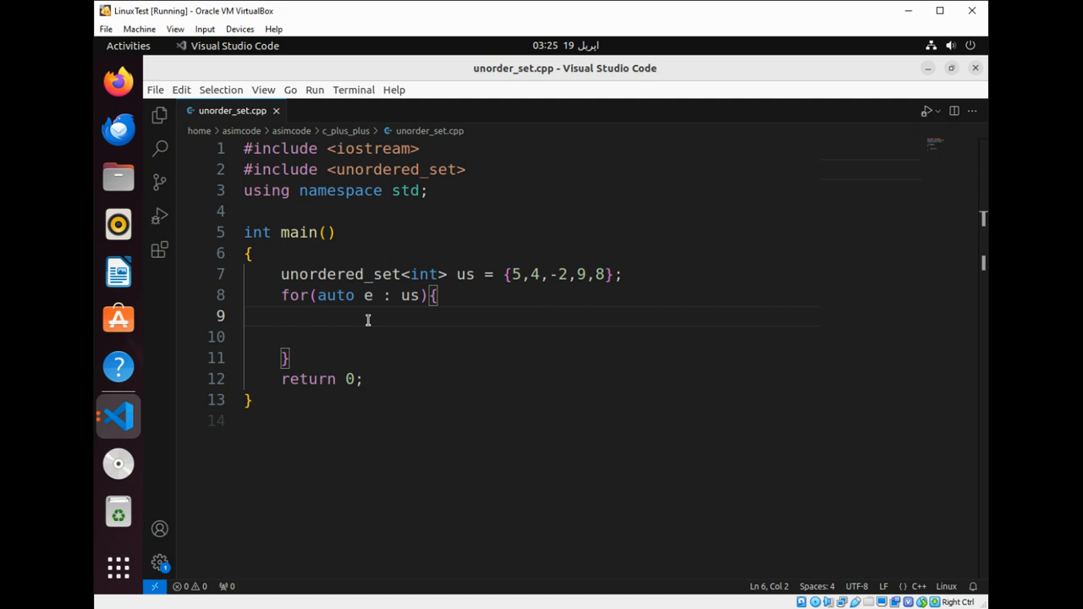
pyautogui.write('cout')
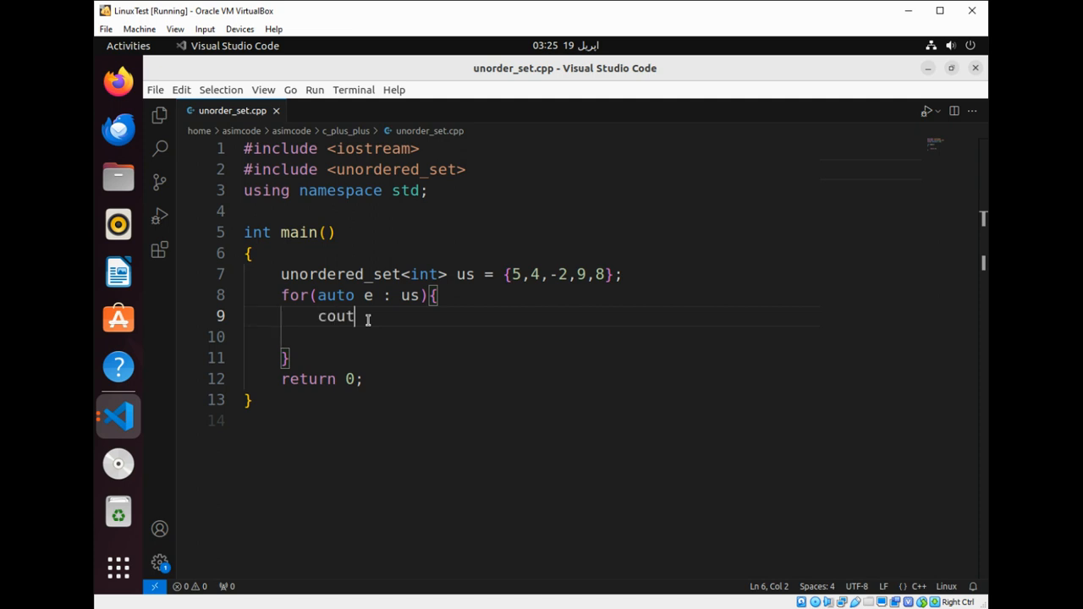
pyautogui.write('<<e')
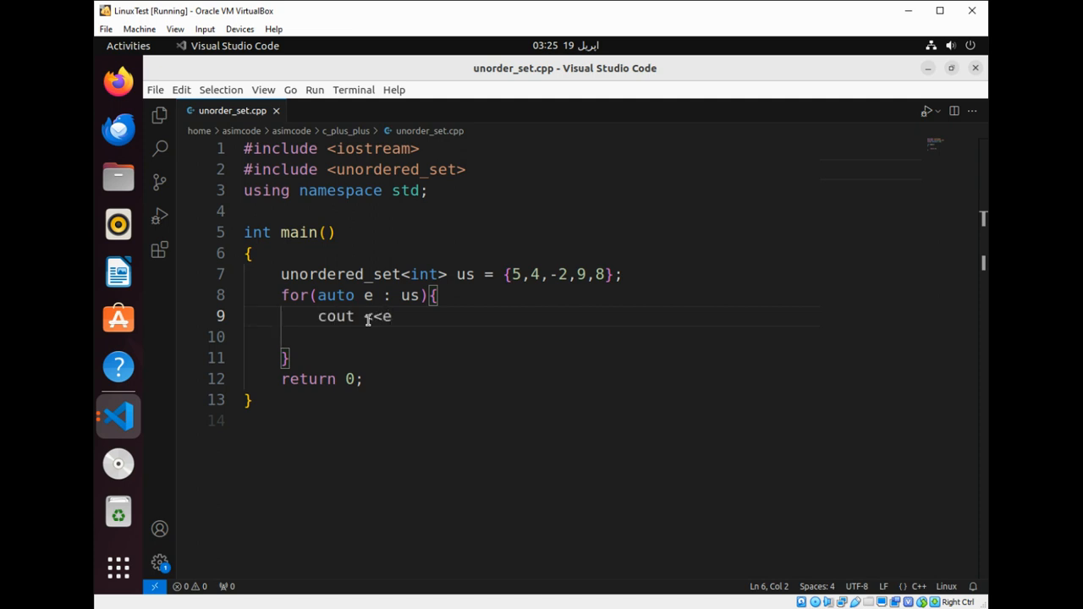
pyautogui.write('<<endl;')
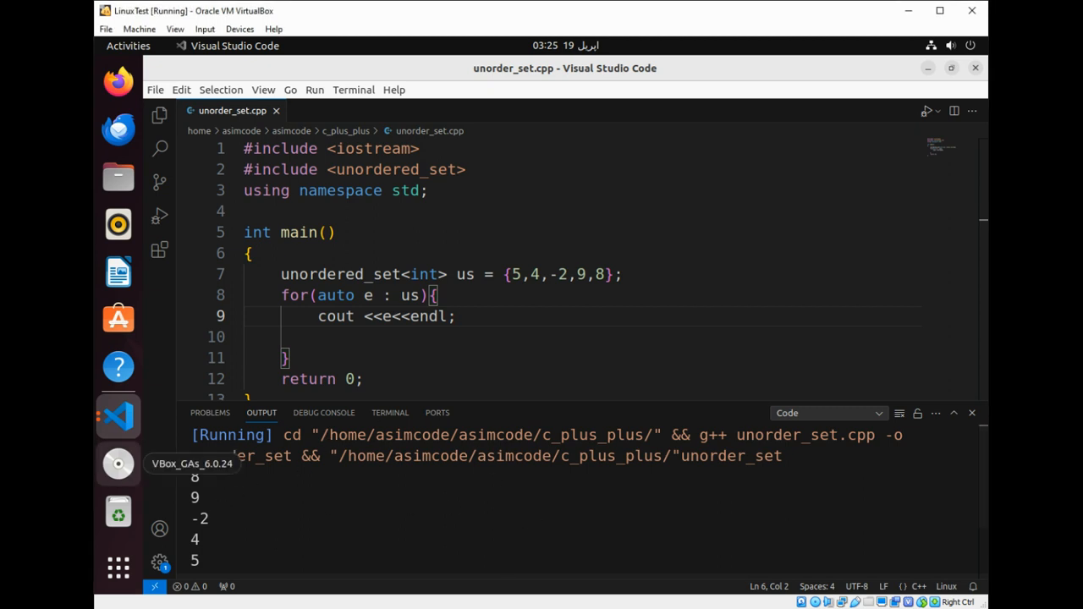
pyautogui.click(971, 413)
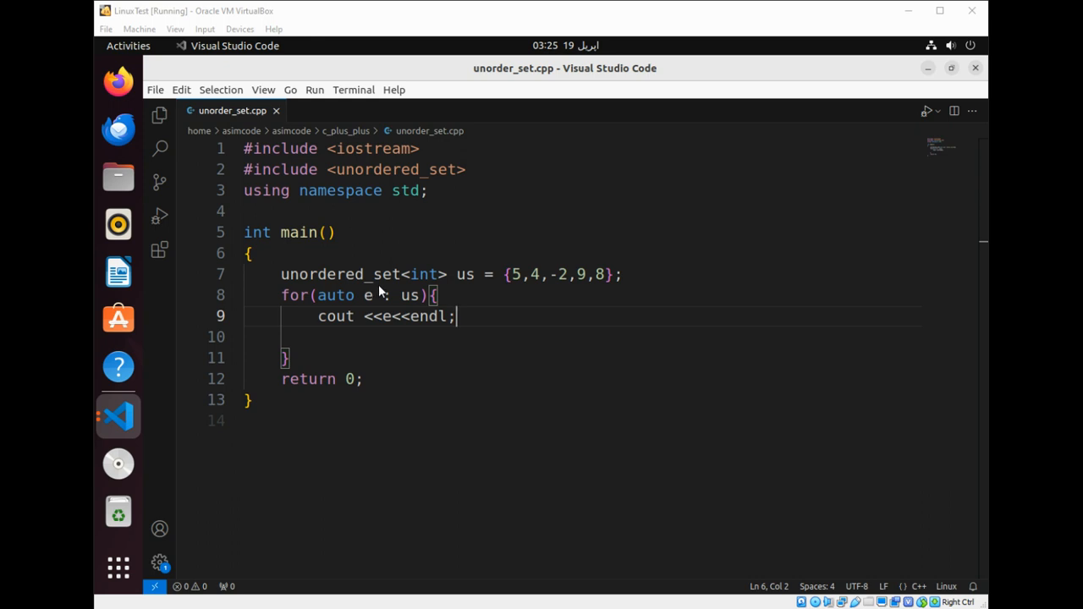
pyautogui.moveTo(451, 289)
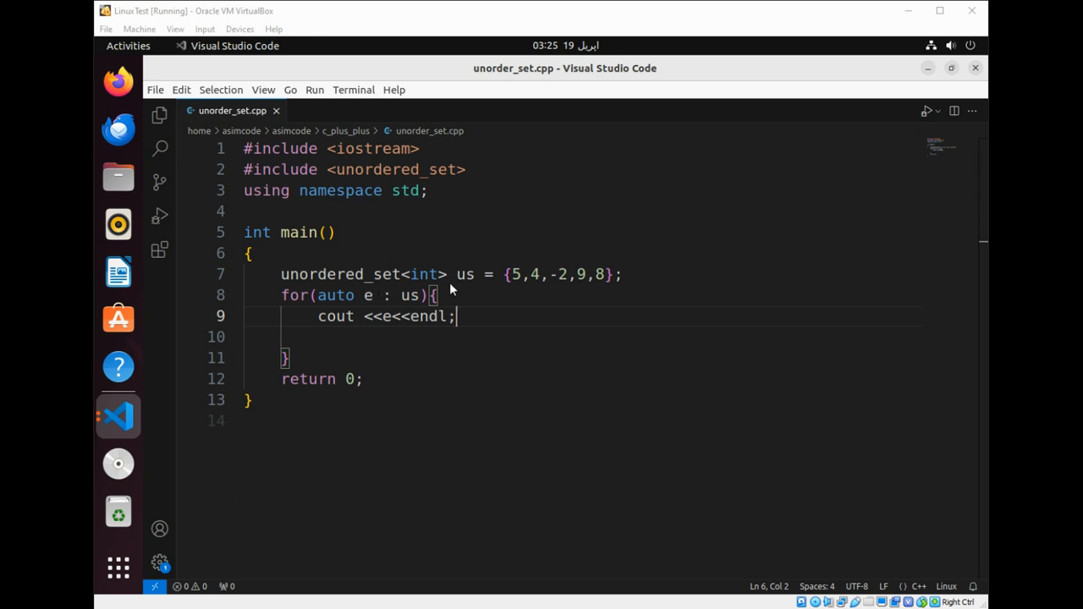
pyautogui.moveTo(502, 559)
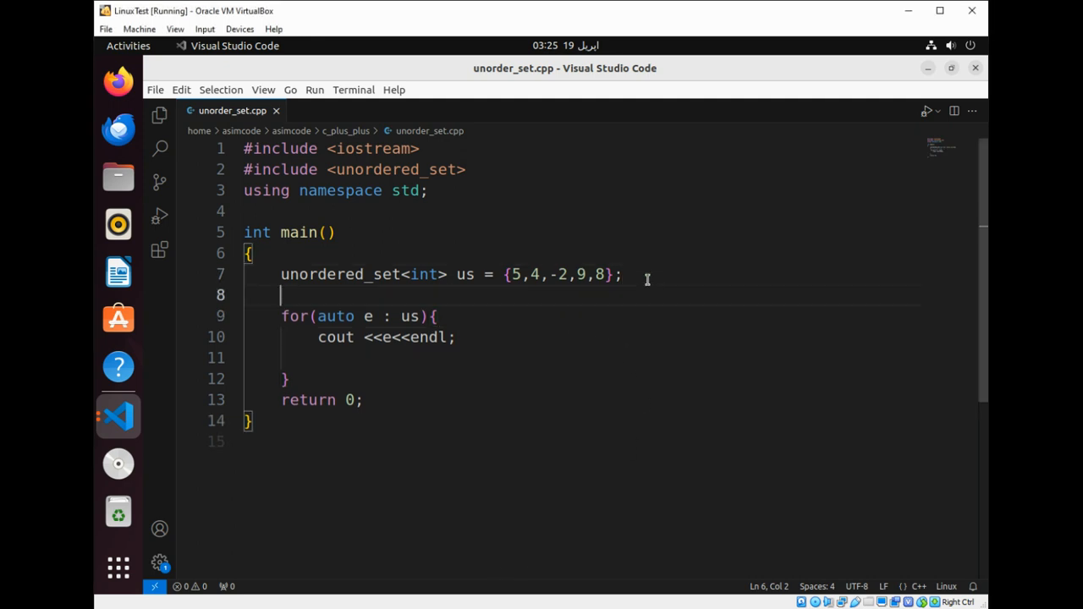
# - Add us.insert(100); below the set declaration
pyautogui.write('us')
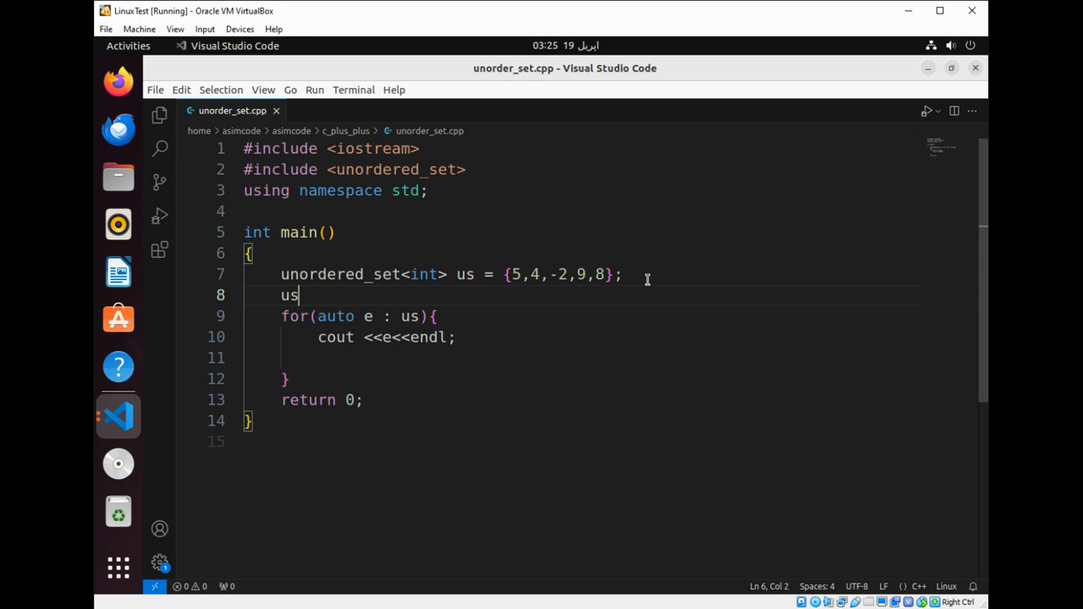
pyautogui.write('.inser')
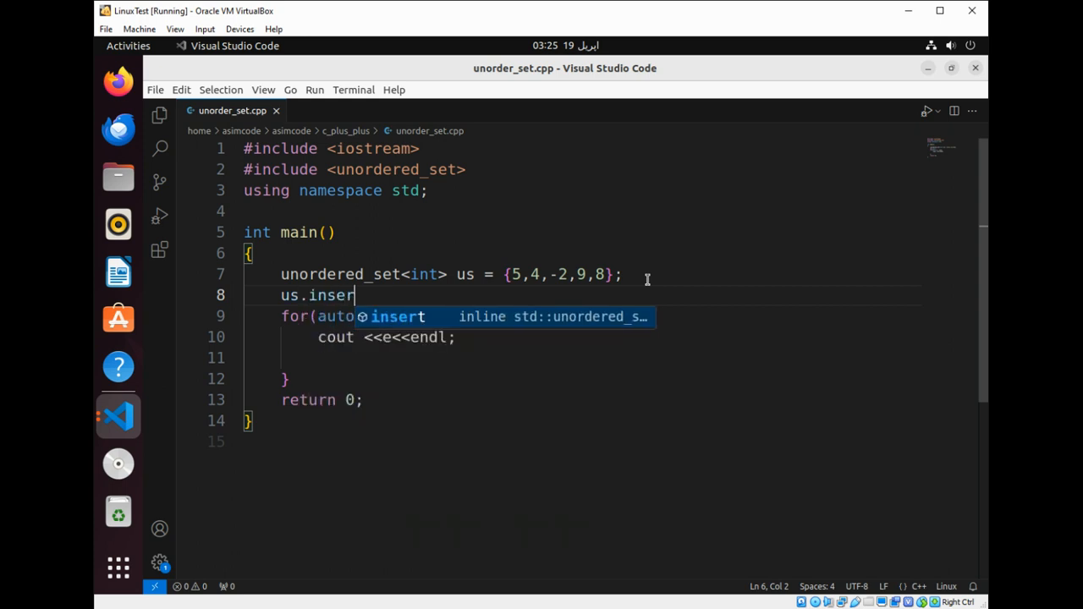
pyautogui.press('Tab')
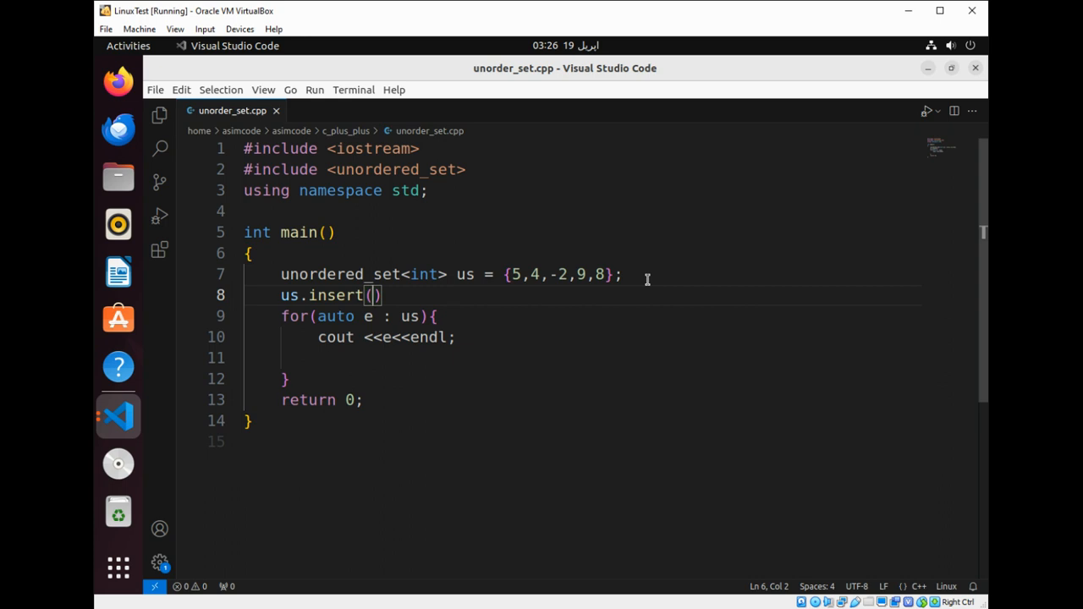
pyautogui.write('100')
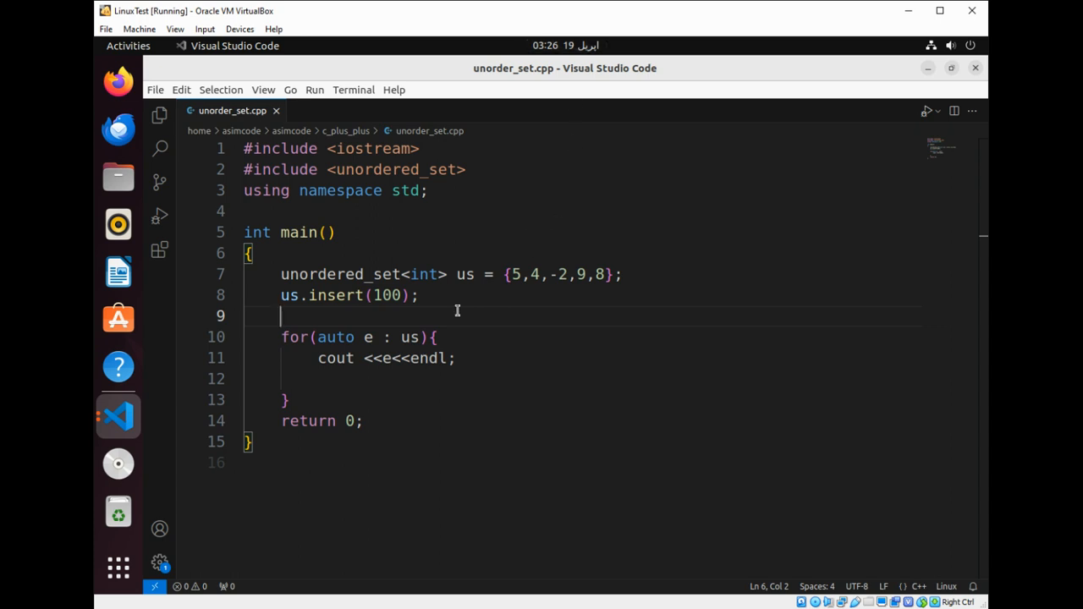
# - Add us.insert({40,50,60}); to insert three values at once
pyautogui.write('us.inser')
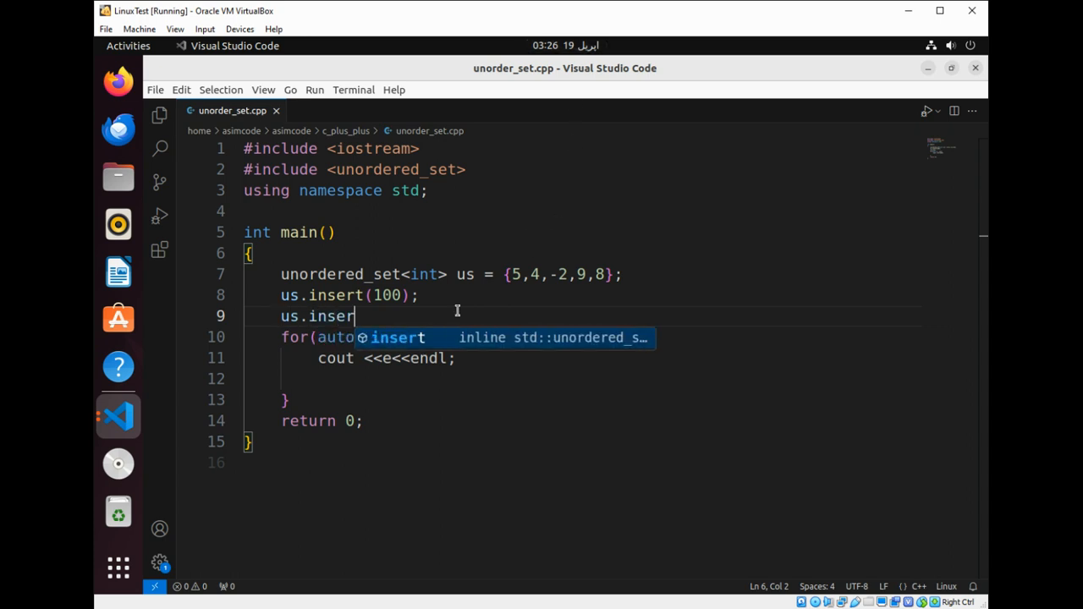
pyautogui.press('Tab')
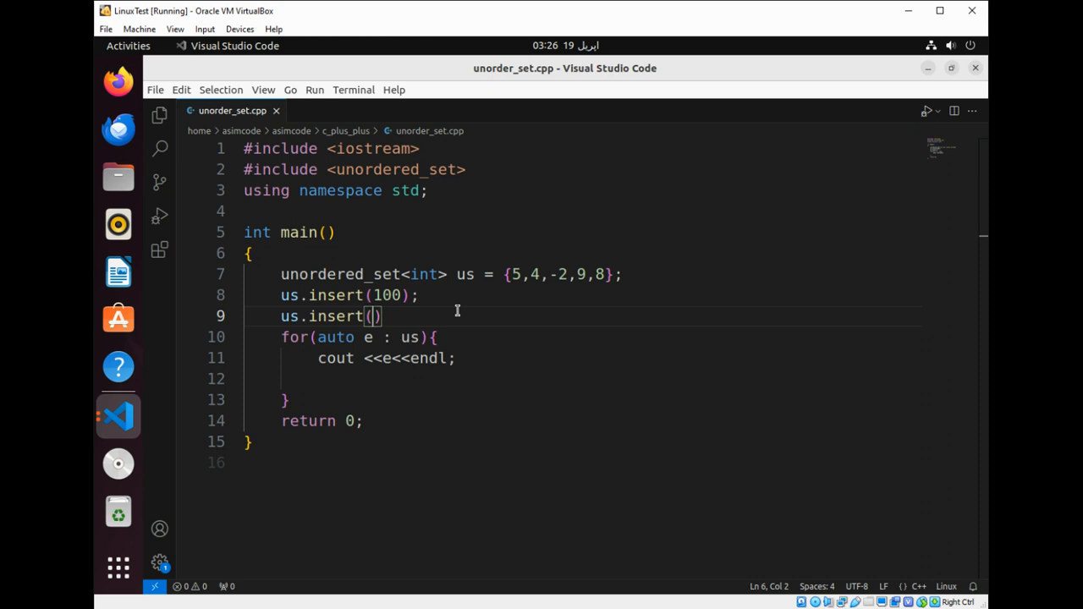
pyautogui.write('{')
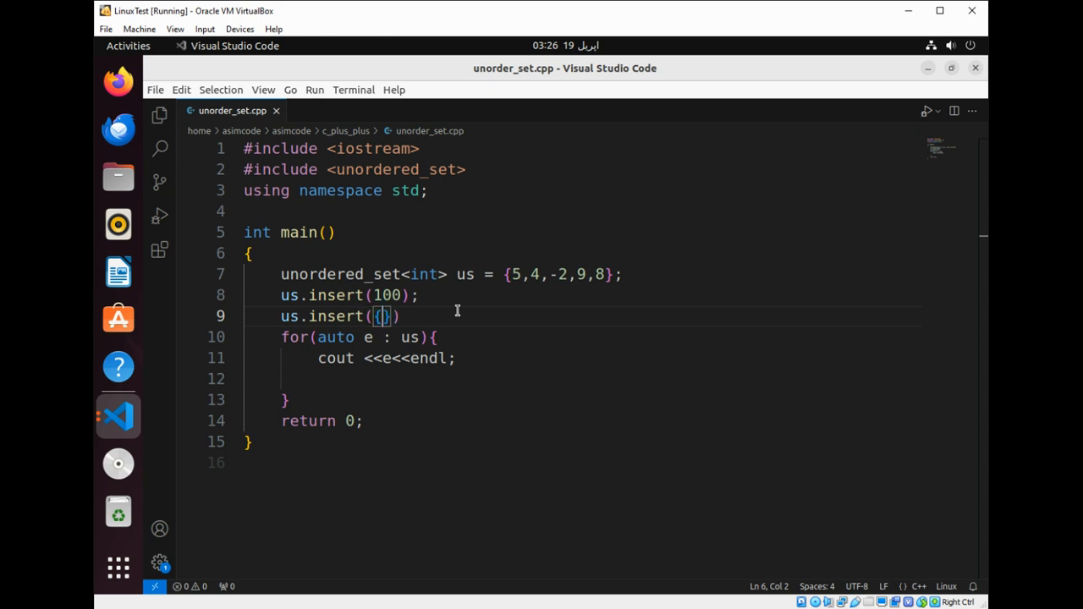
pyautogui.write('40')
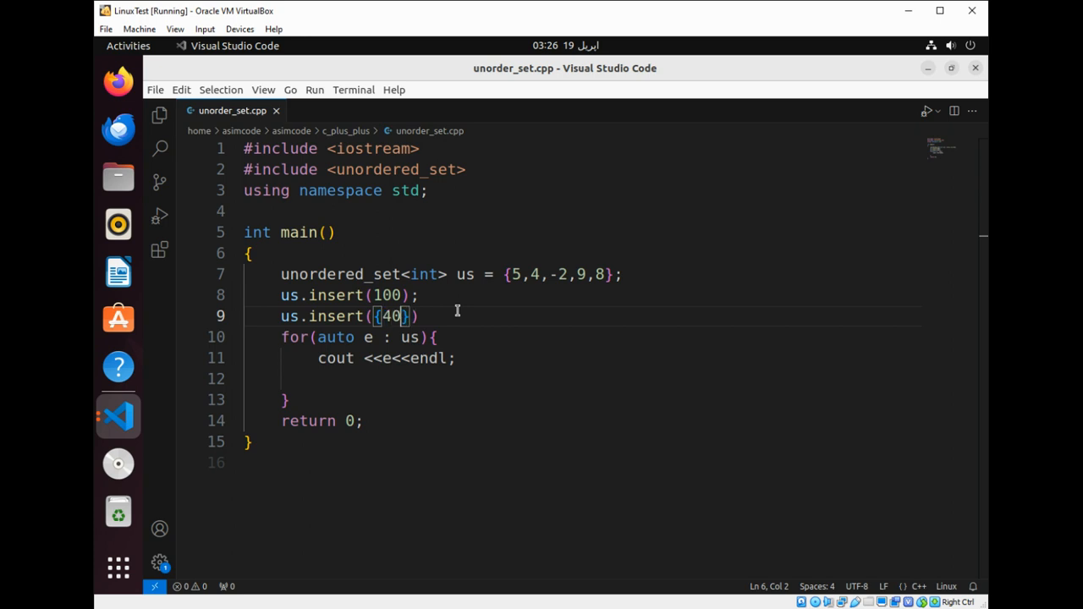
pyautogui.write(',5')
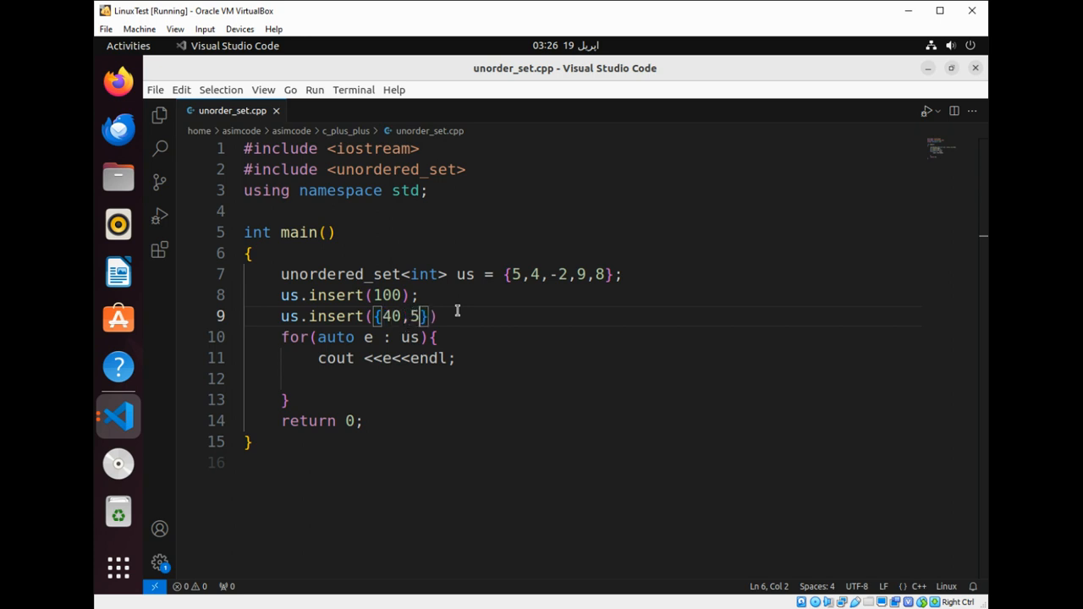
pyautogui.write('0,')
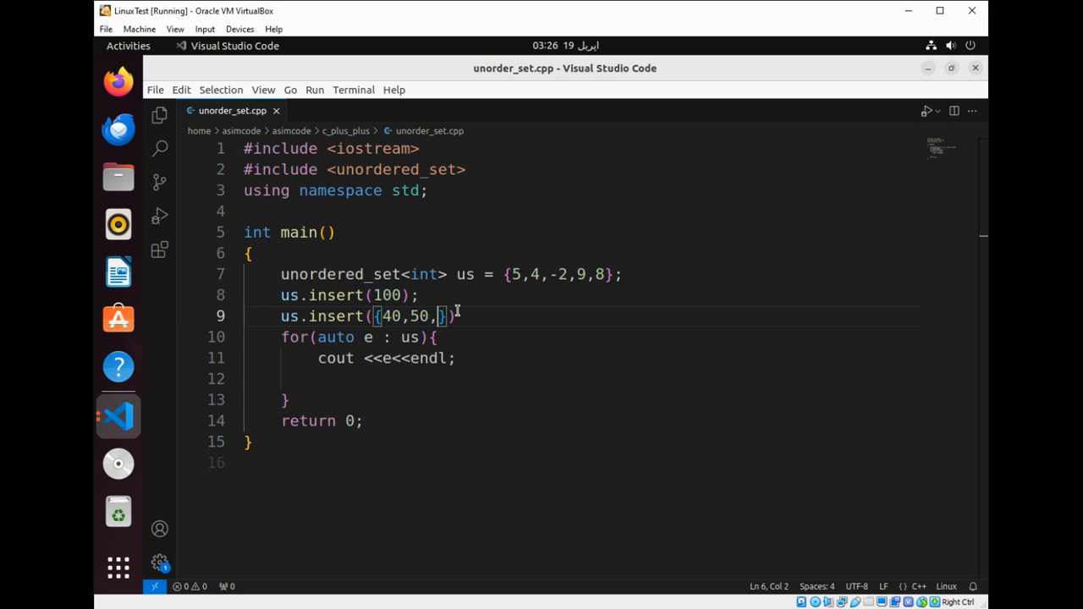
pyautogui.write('60')
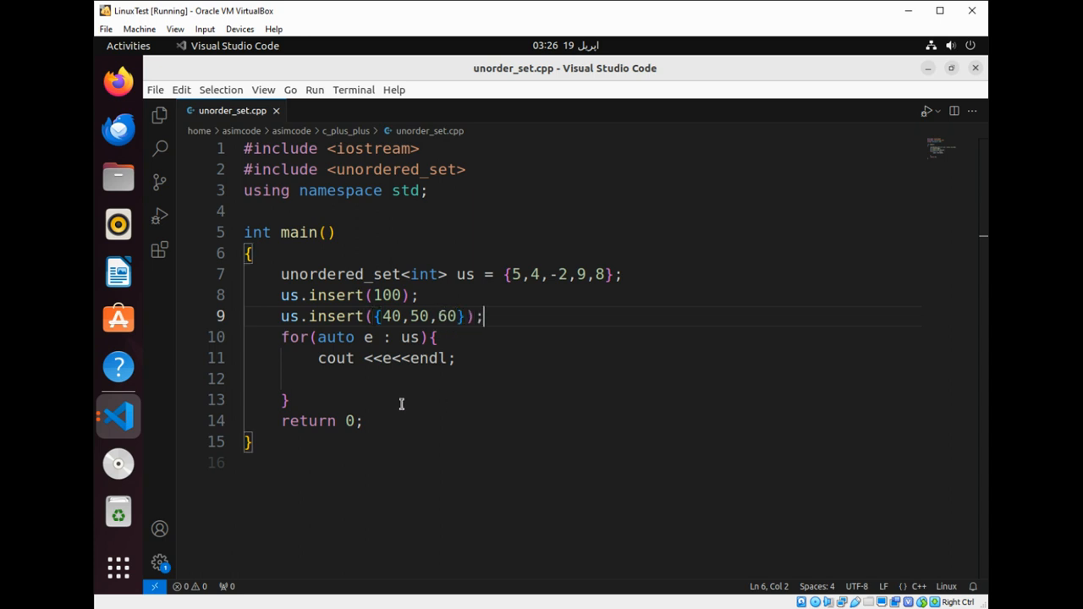
pyautogui.moveTo(117, 416)
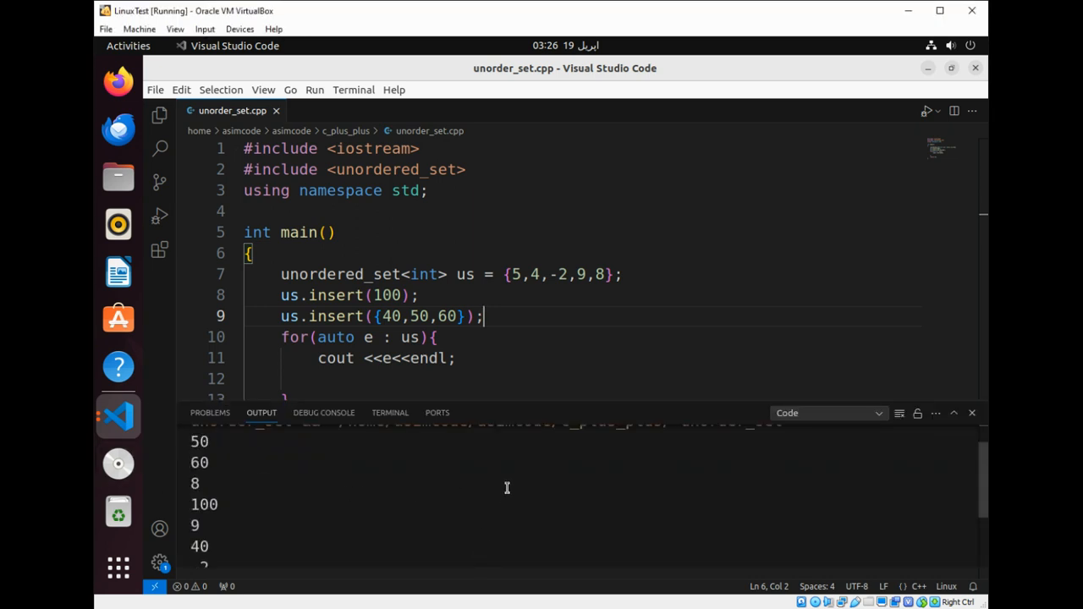
# - Scroll the Output panel to view the printed set including 100, 40, 50 and 60
pyautogui.scroll(-3)
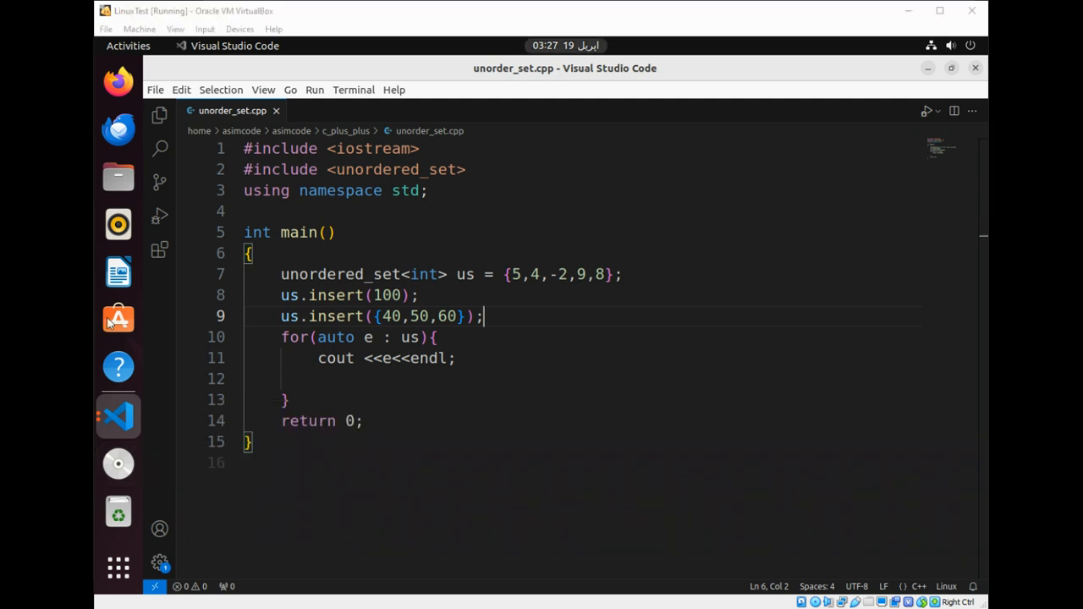
pyautogui.moveTo(416, 275)
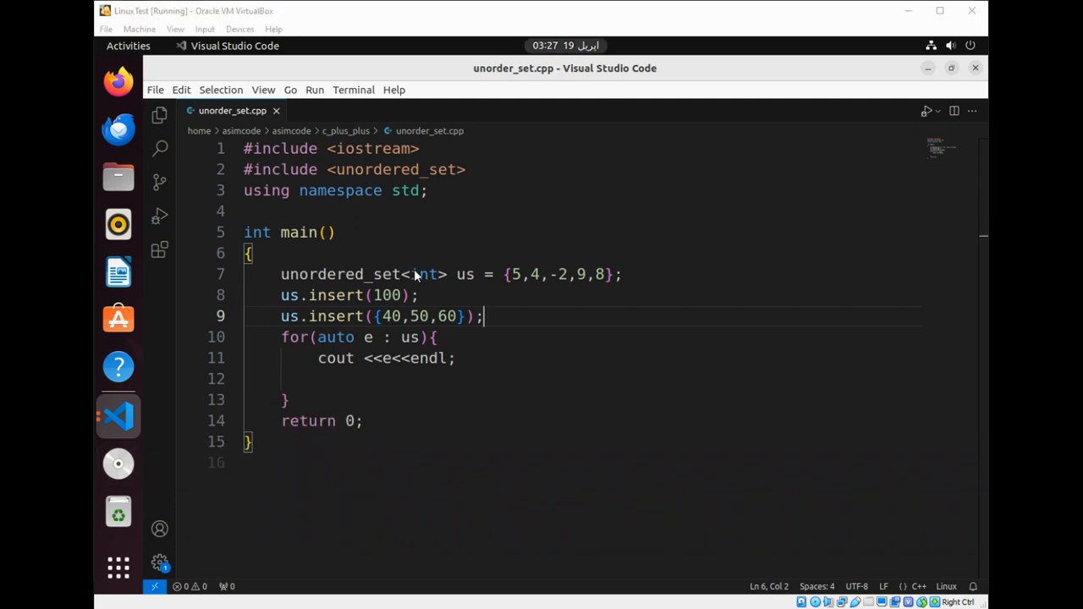
pyautogui.moveTo(481, 561)
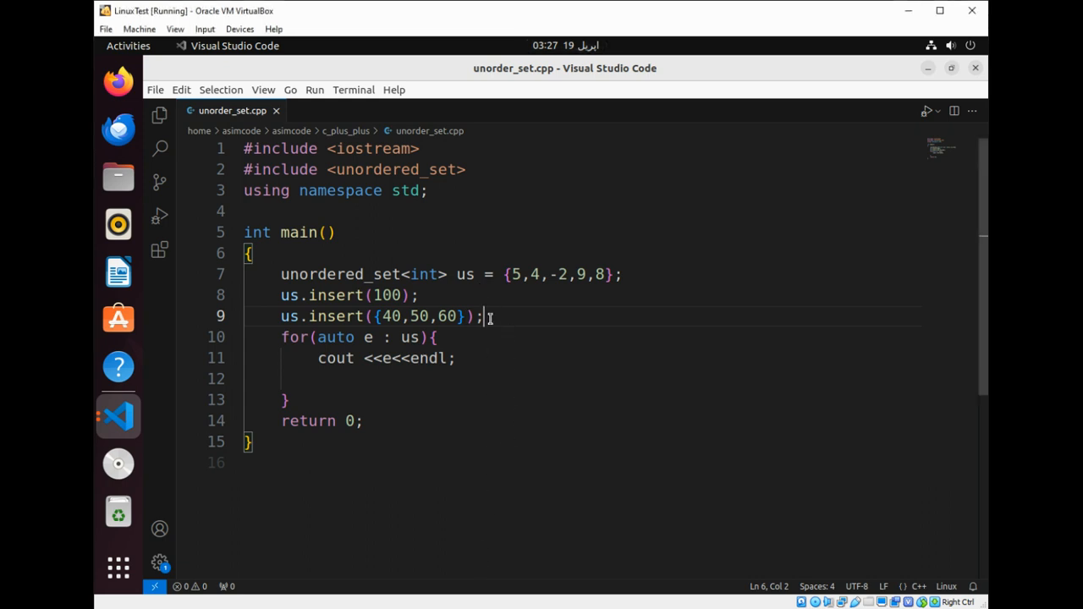
pyautogui.moveTo(571, 332)
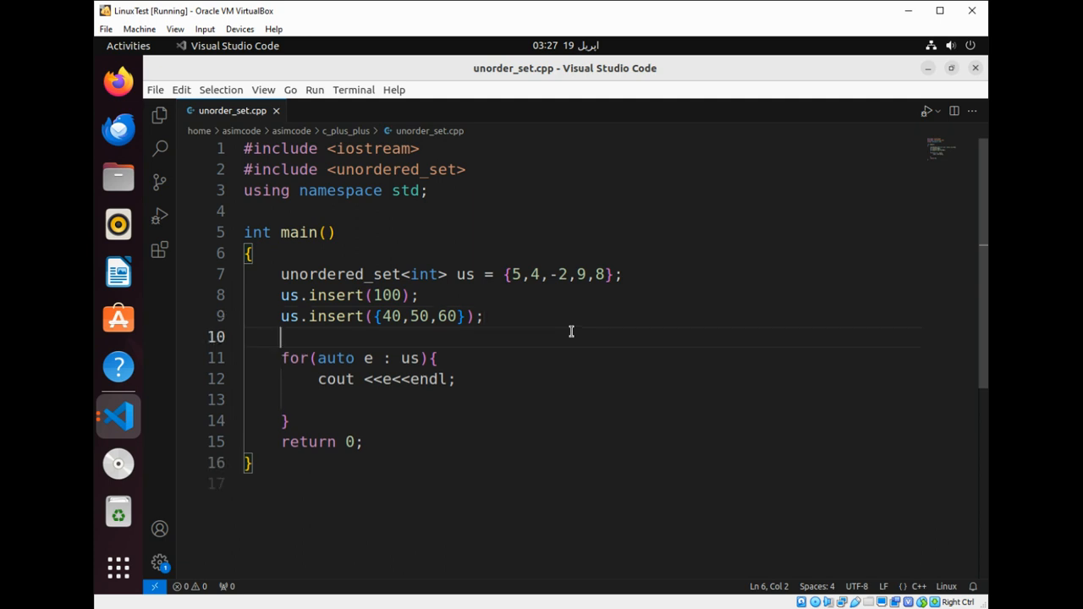
# - Add us.erase(-2); after the insert lines, before the printing loop
pyautogui.write('us.r')
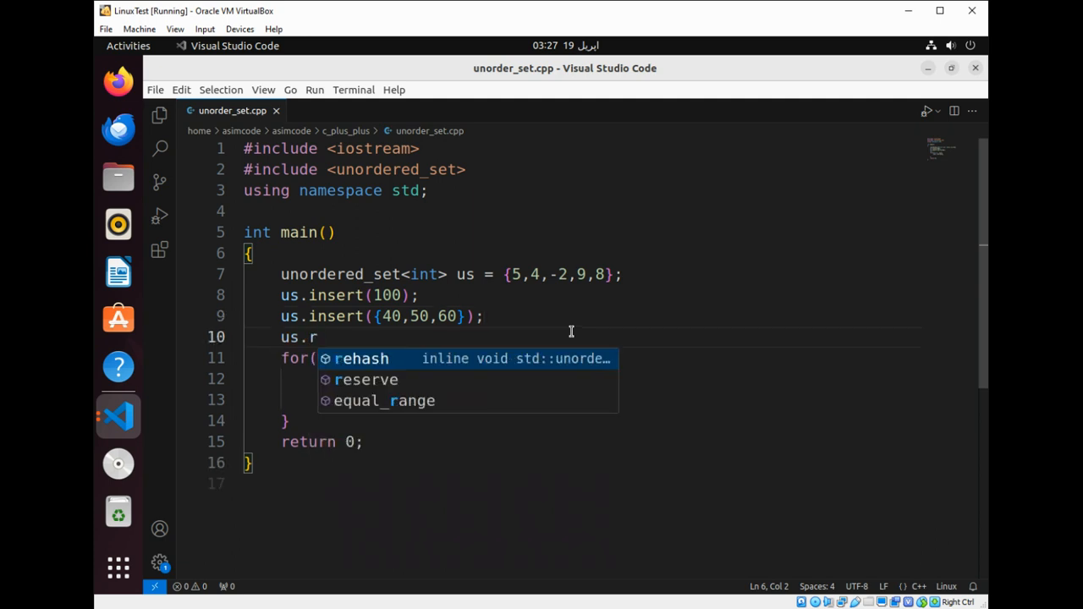
pyautogui.write('erase(')
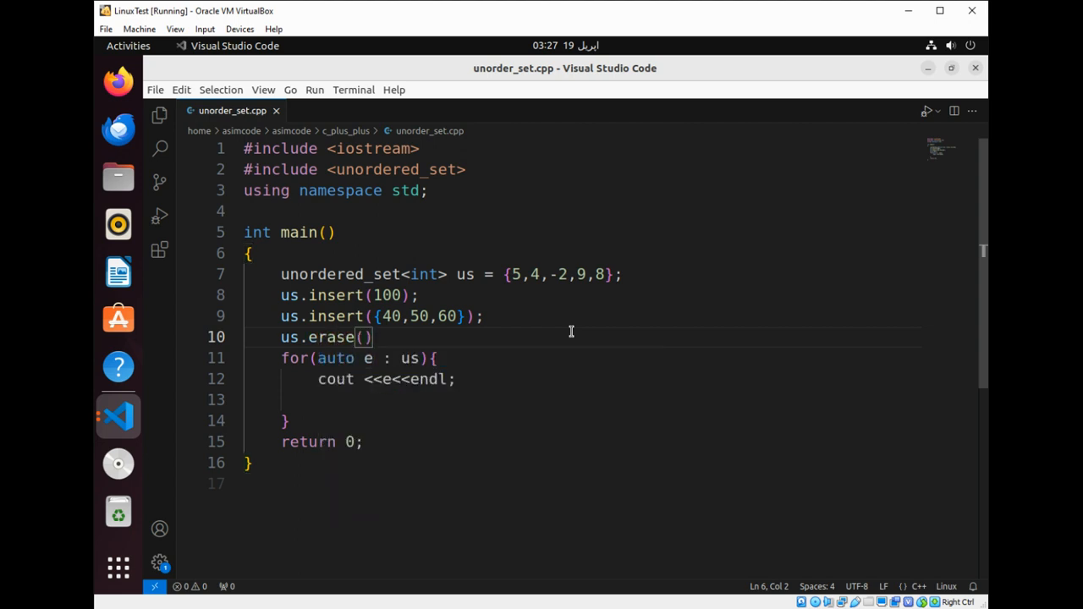
pyautogui.write(';')
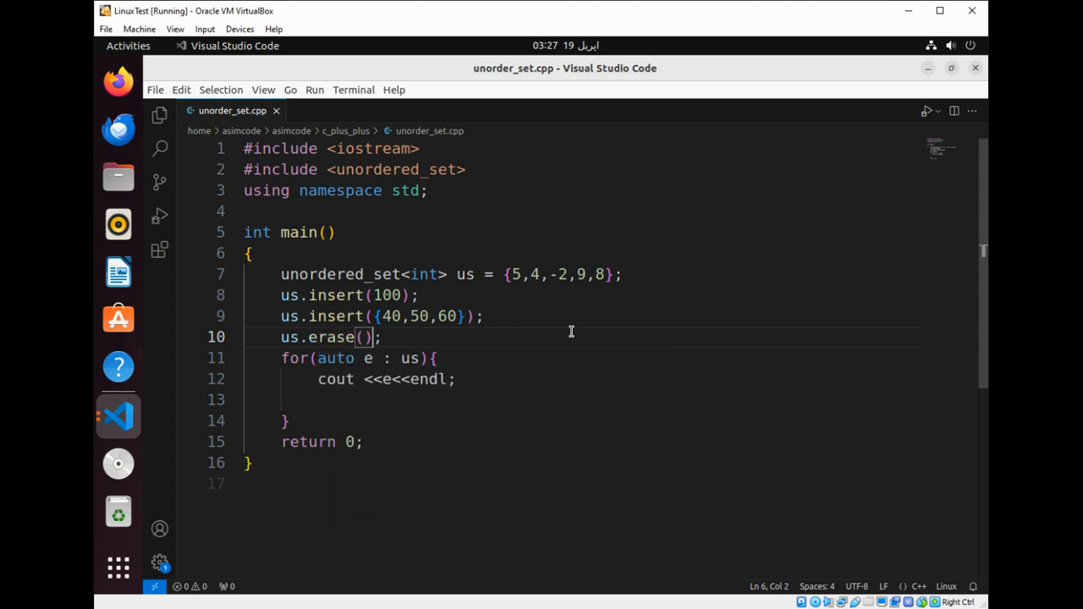
pyautogui.write('-2')
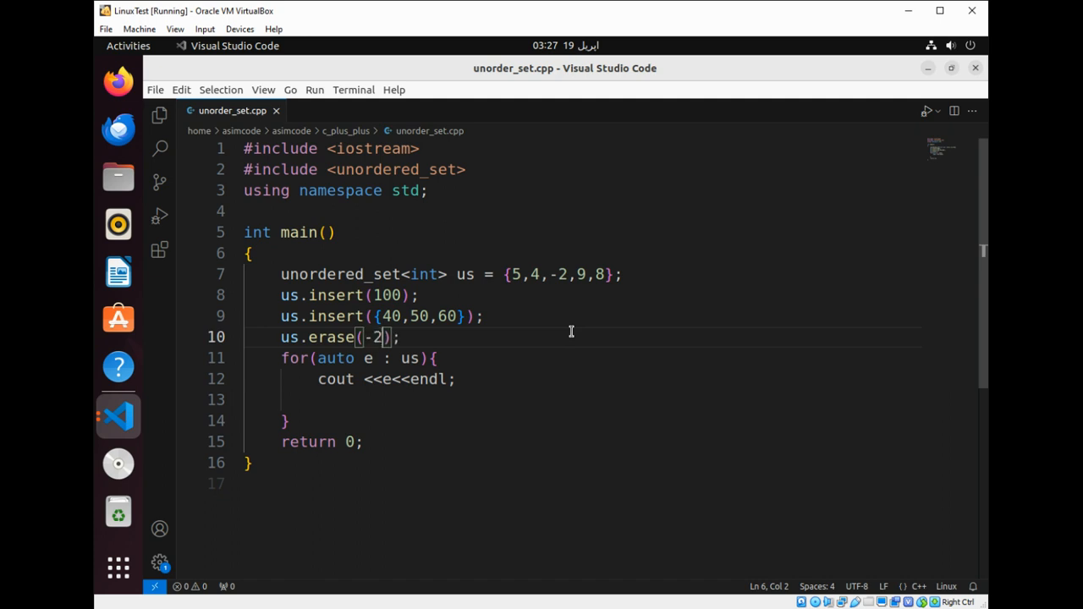
pyautogui.moveTo(724, 288)
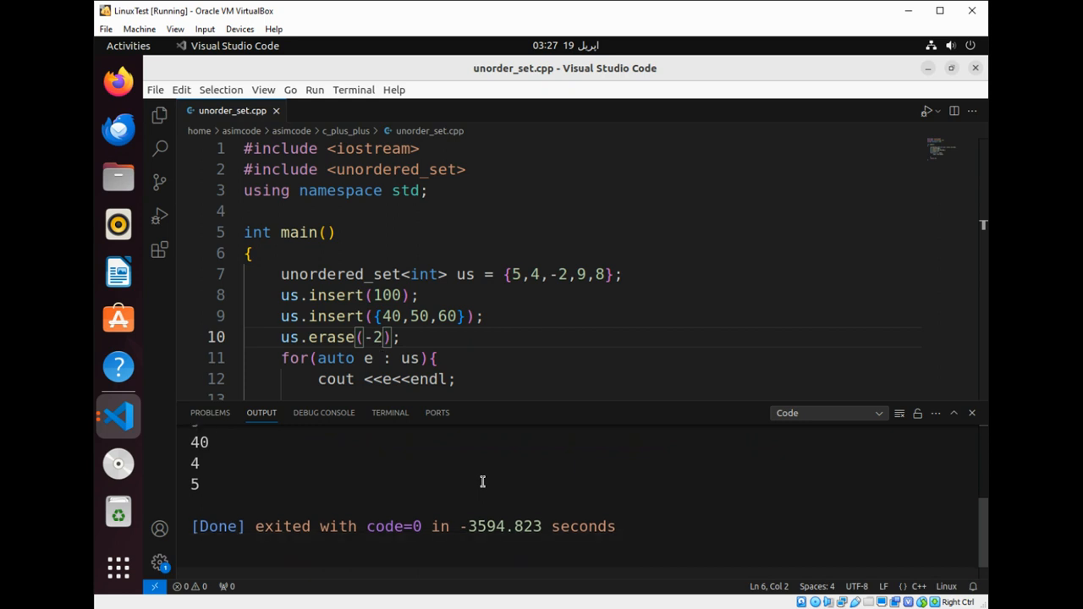
# - Bring up the Output panel's context menu to reach Clear Output
pyautogui.rightClick(482, 481)
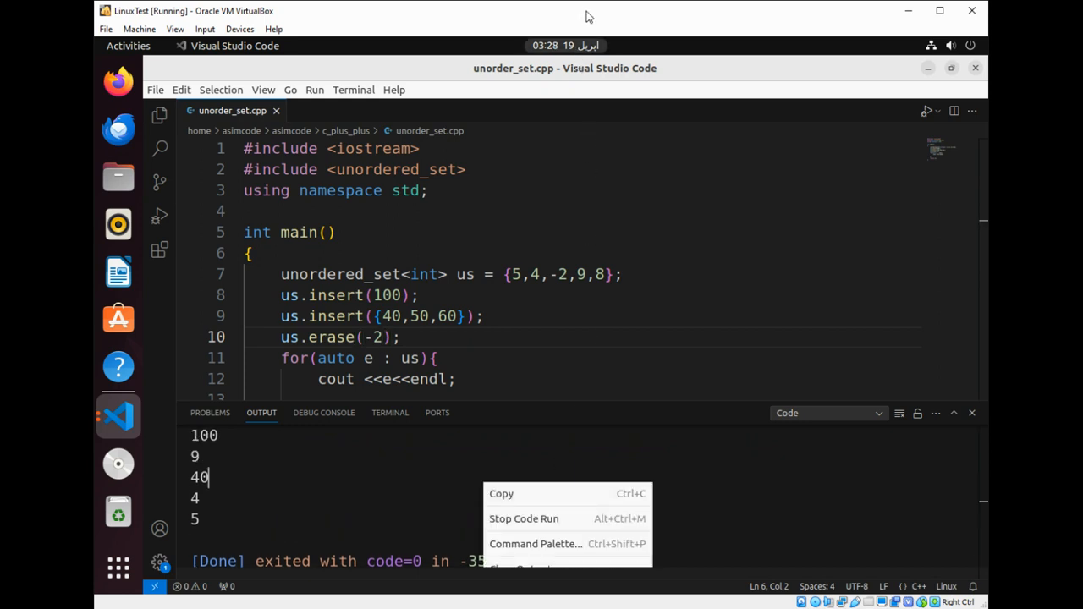
pyautogui.moveTo(521, 568)
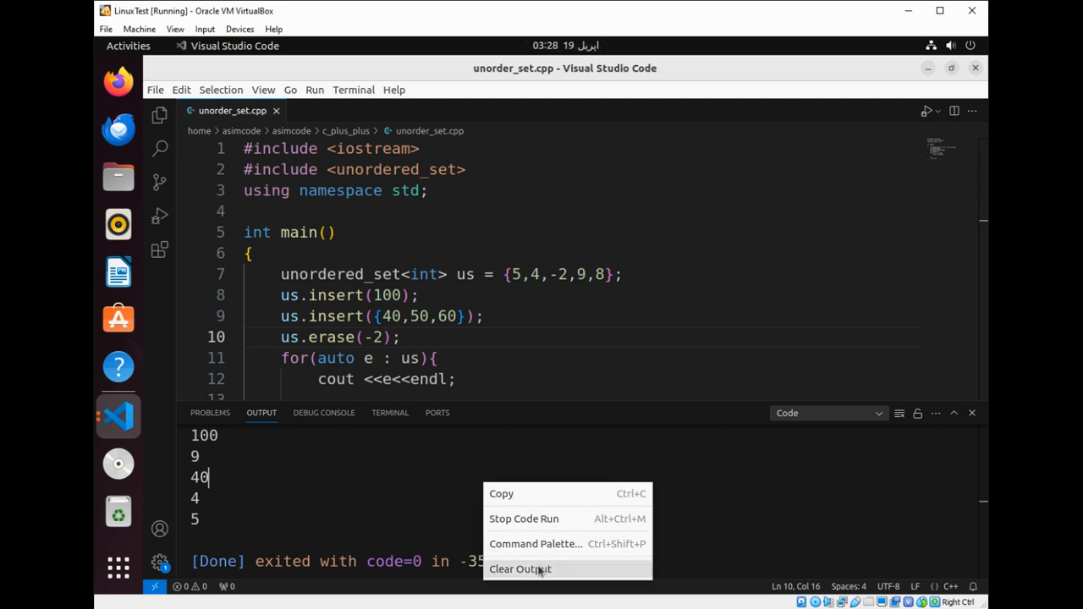